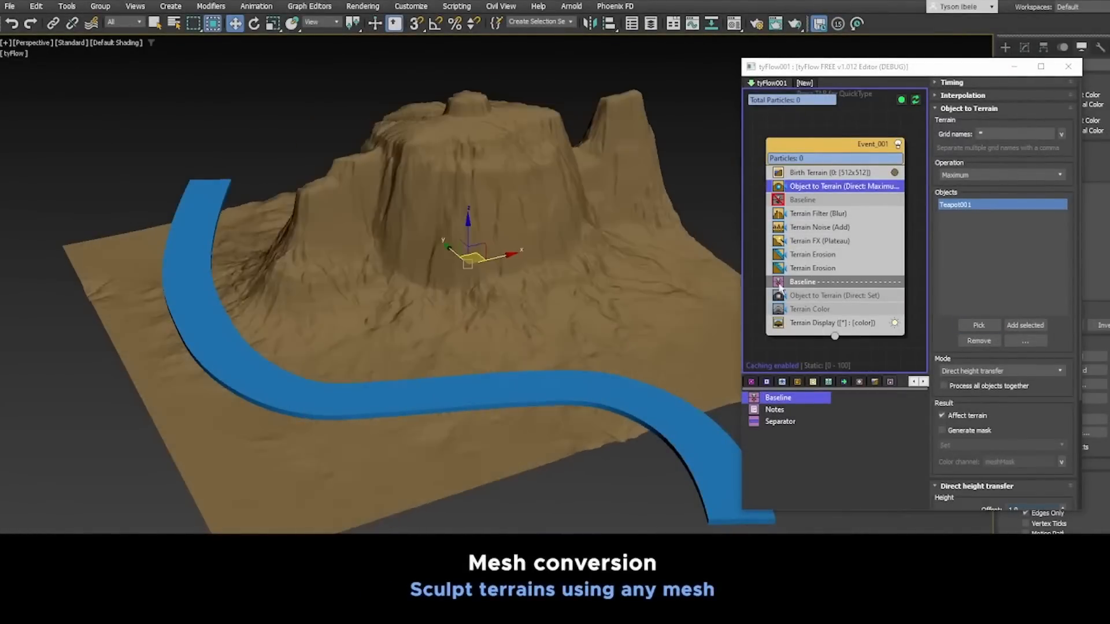
# Step: Switch the Terrain FX Mode dropdown between presets such as Chisel to reshape the terrain
pyautogui.click(835, 295)
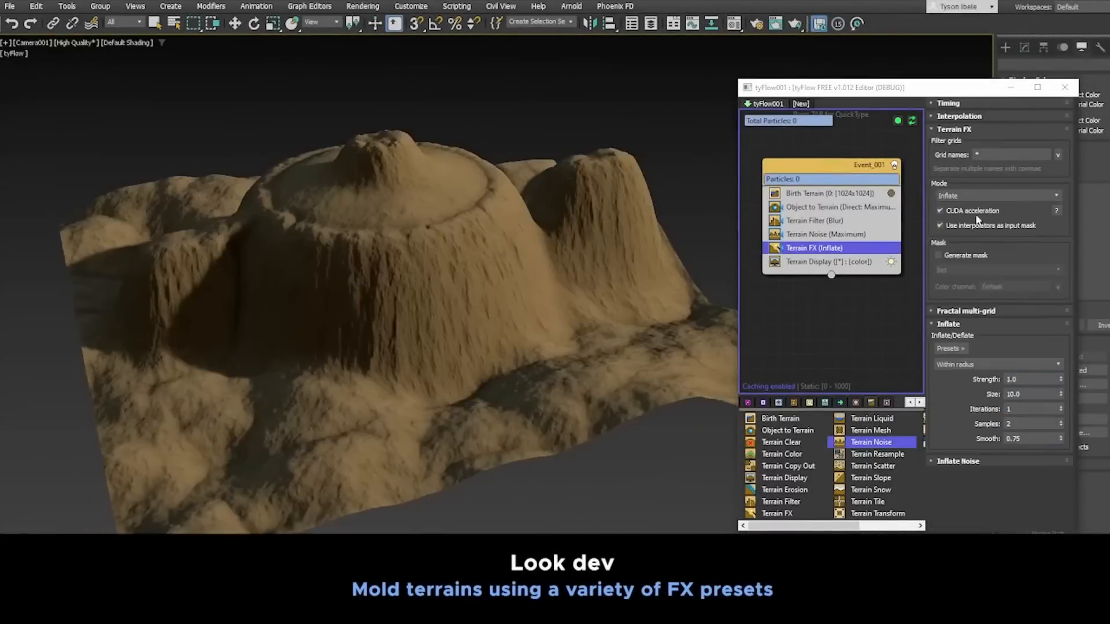
pyautogui.click(996, 195)
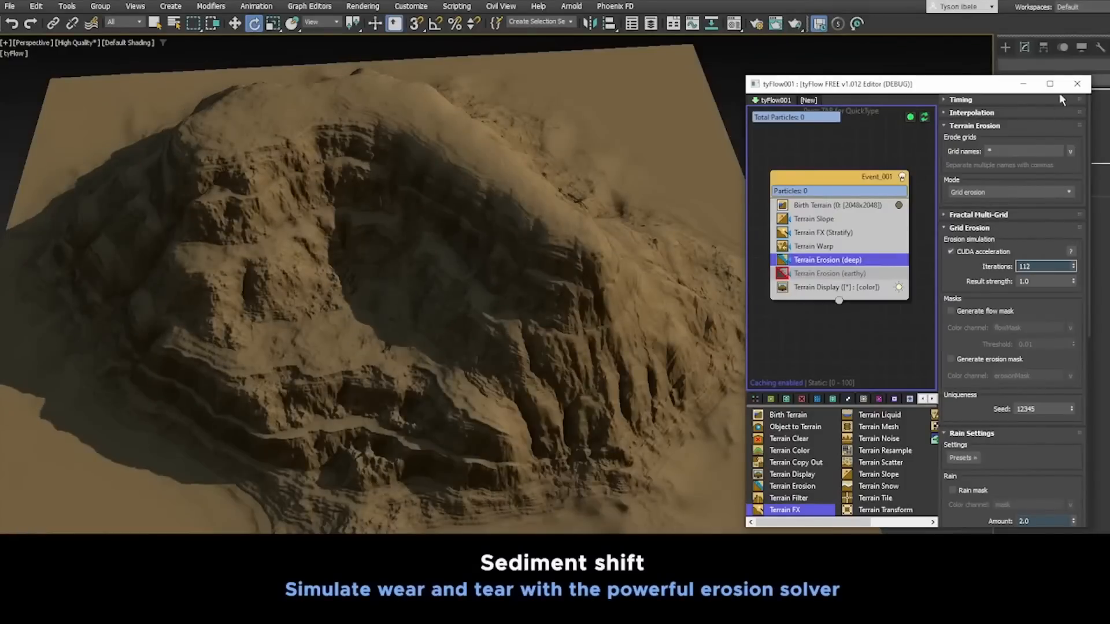
pyautogui.click(828, 274)
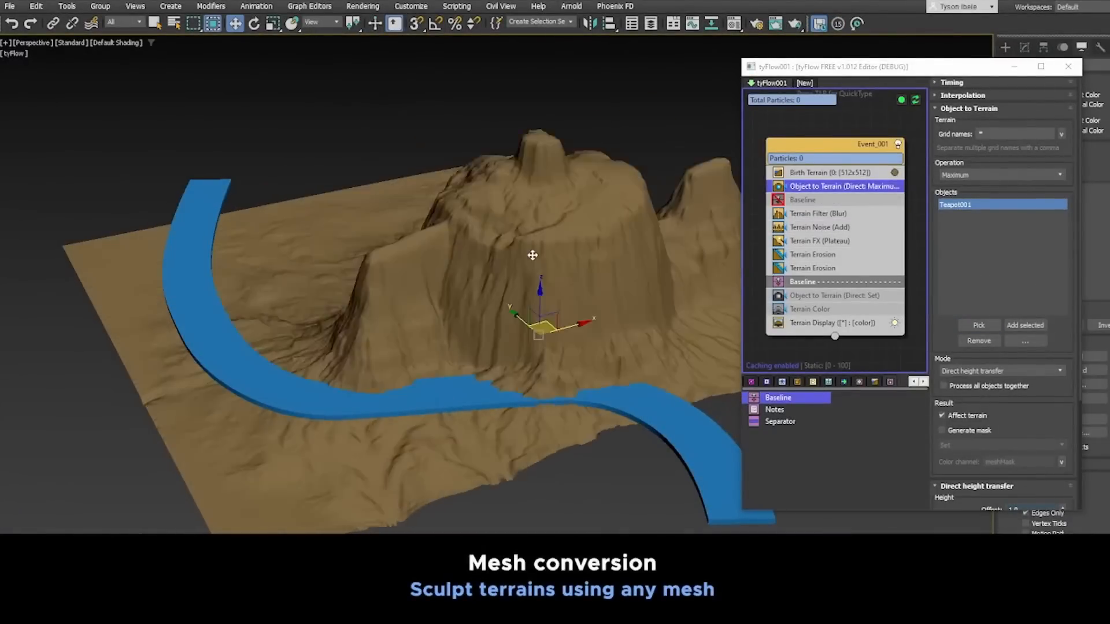
pyautogui.click(834, 295)
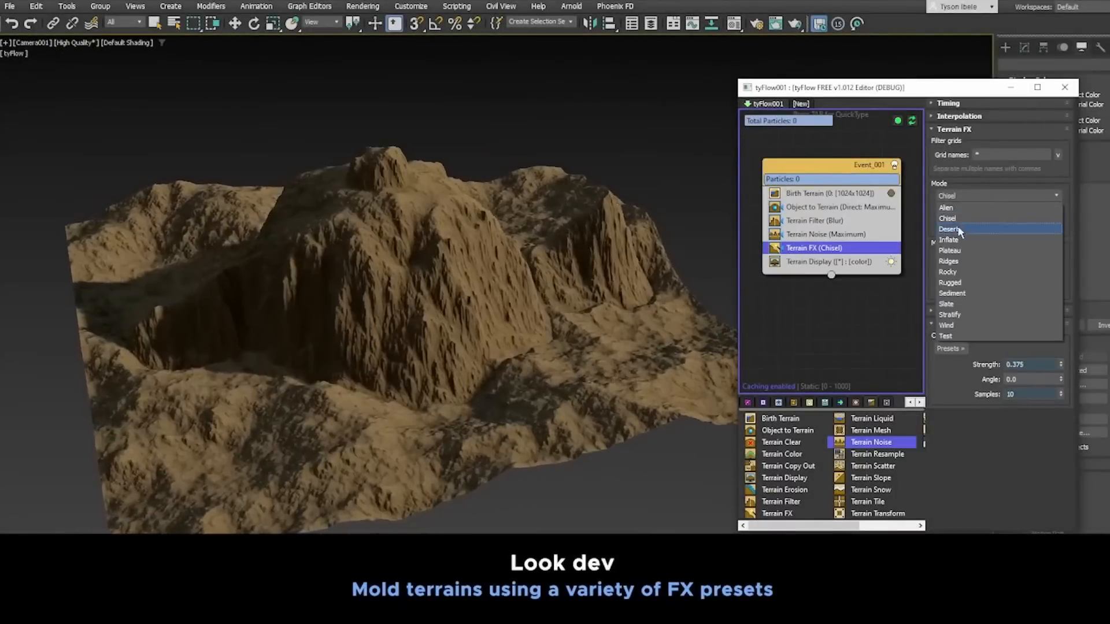
# Step: Apply the Plateau FX preset, then show the Terrain Erosion operator weathering the mountain
pyautogui.click(950, 249)
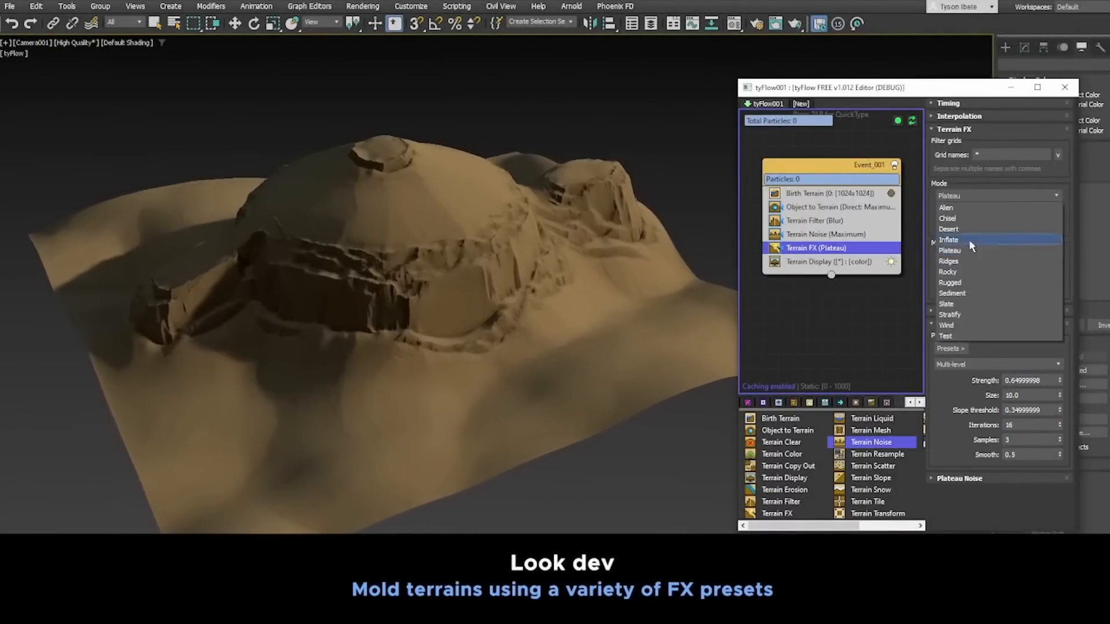
pyautogui.click(947, 325)
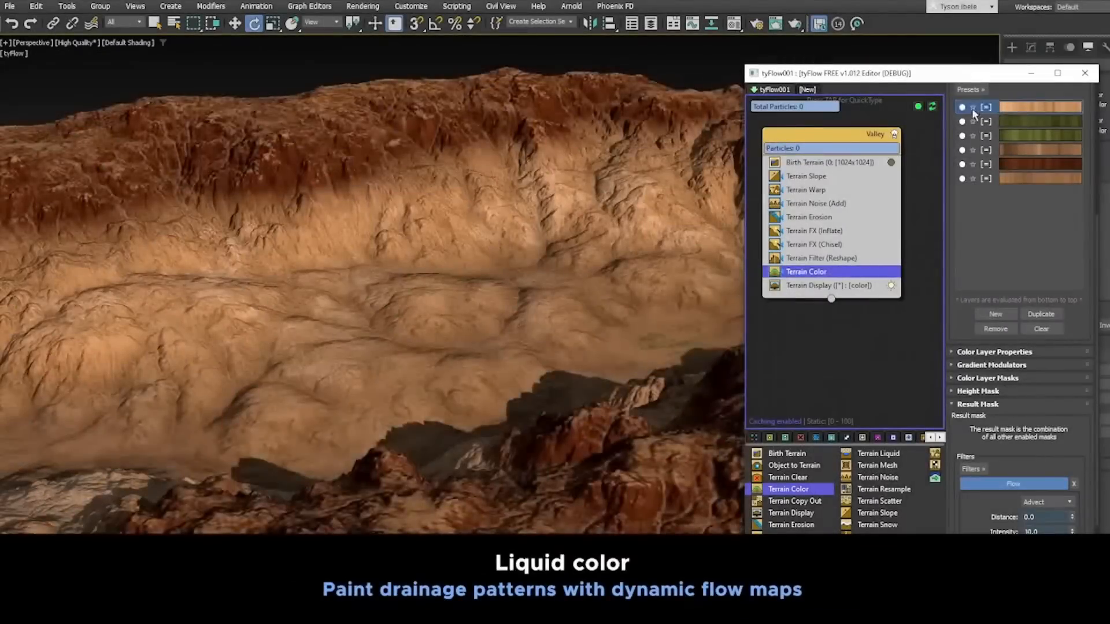
pyautogui.click(963, 106)
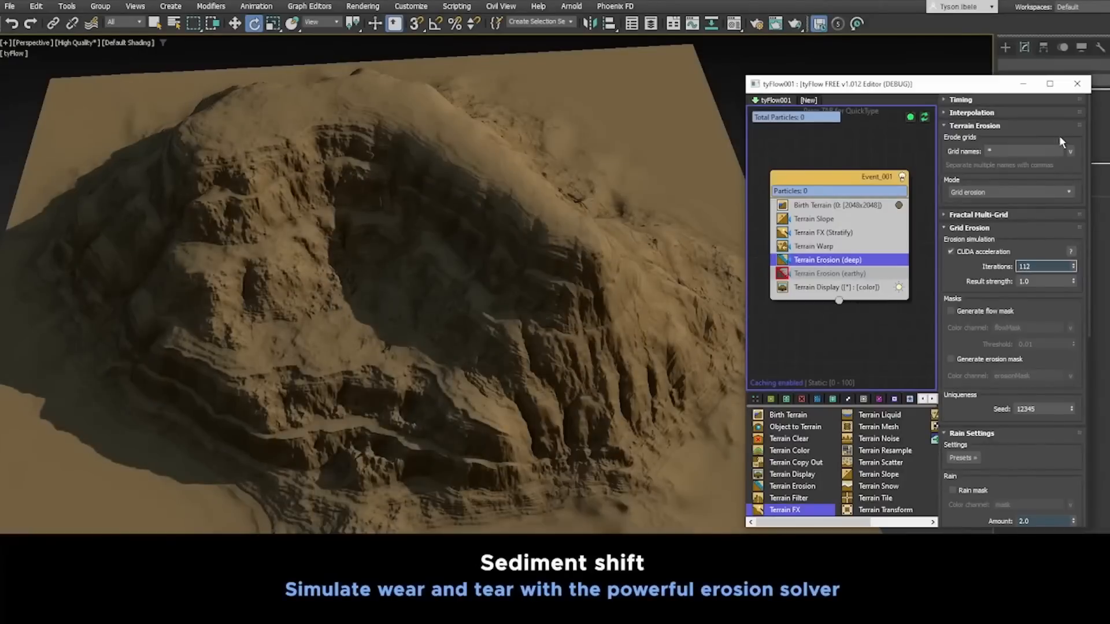
pyautogui.click(829, 273)
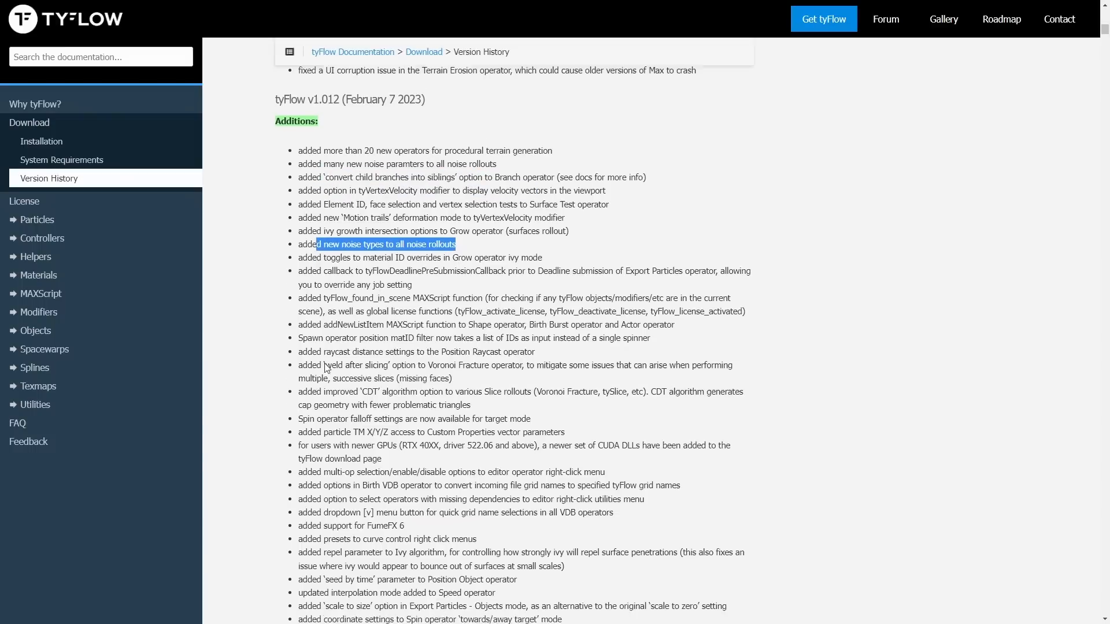
# Step: Scroll the tyFlow version history from the v1.012 notes up to the v1.013 Additions list
pyautogui.scroll(-3)
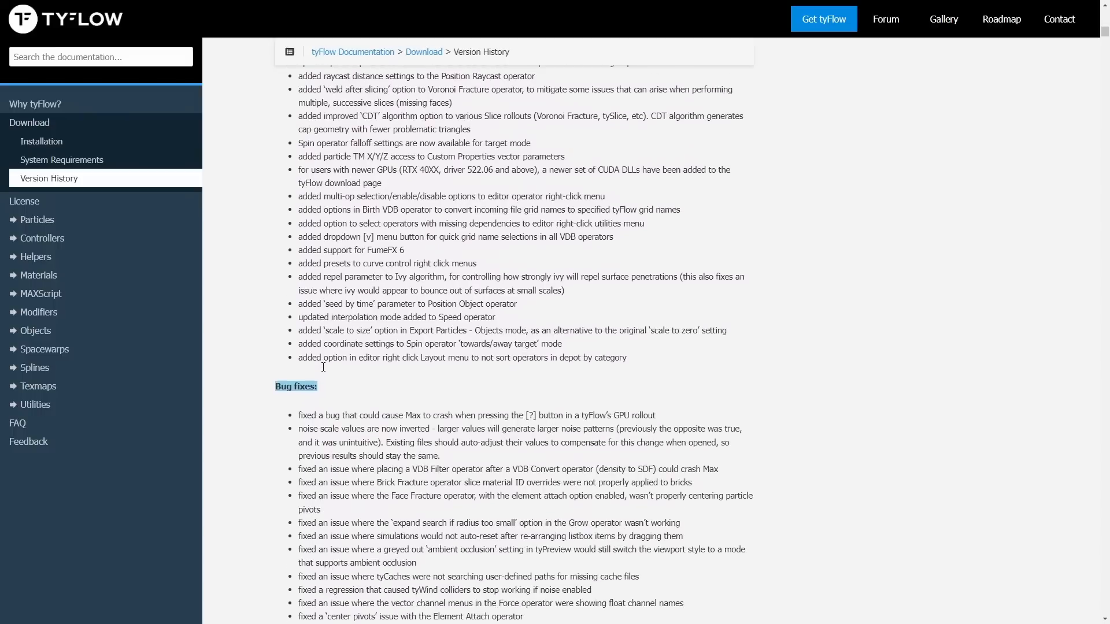
pyautogui.scroll(-3)
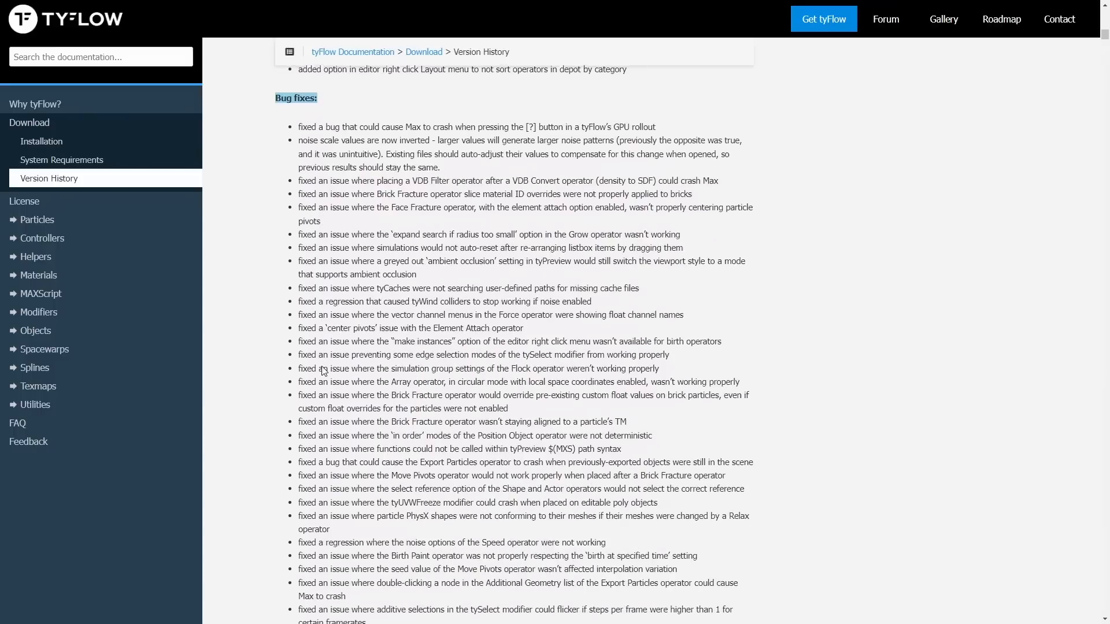
pyautogui.scroll(-3)
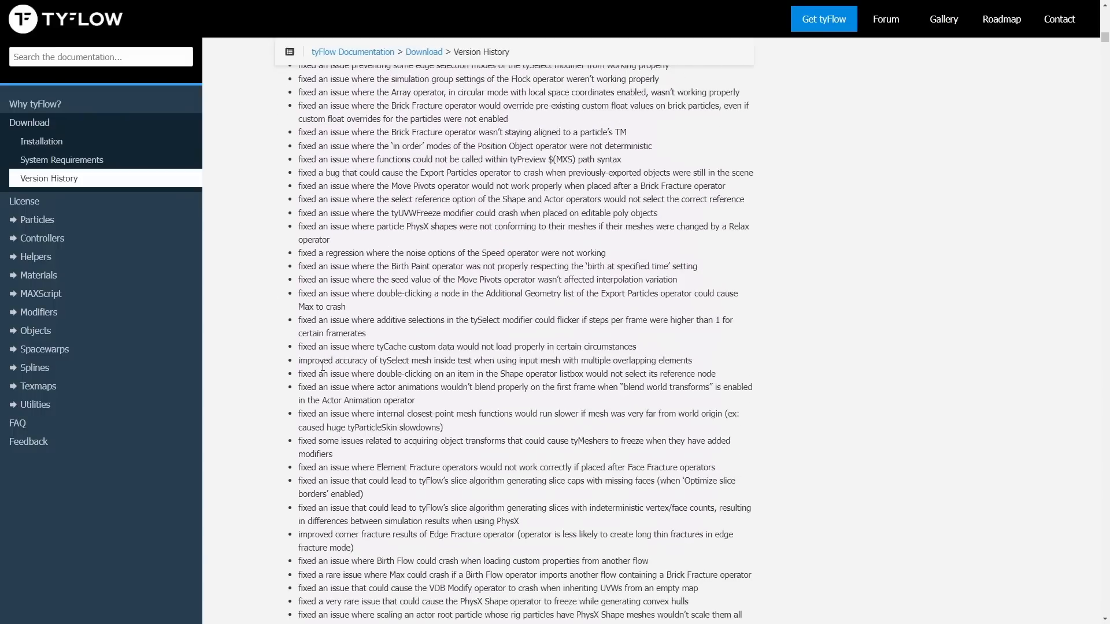
pyautogui.scroll(-3)
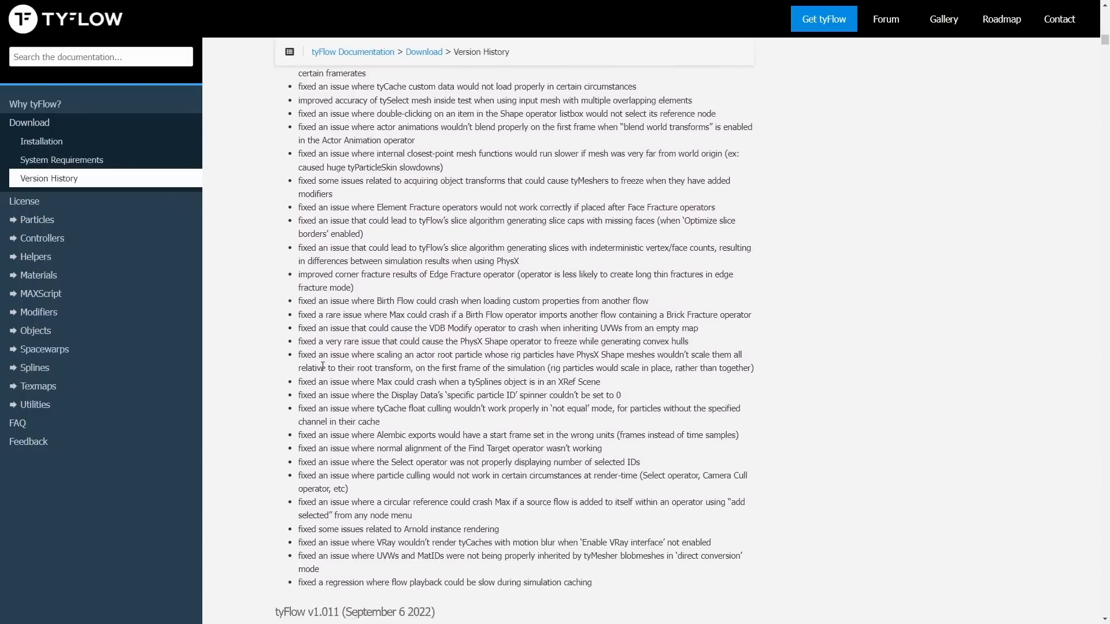
pyautogui.scroll(-3)
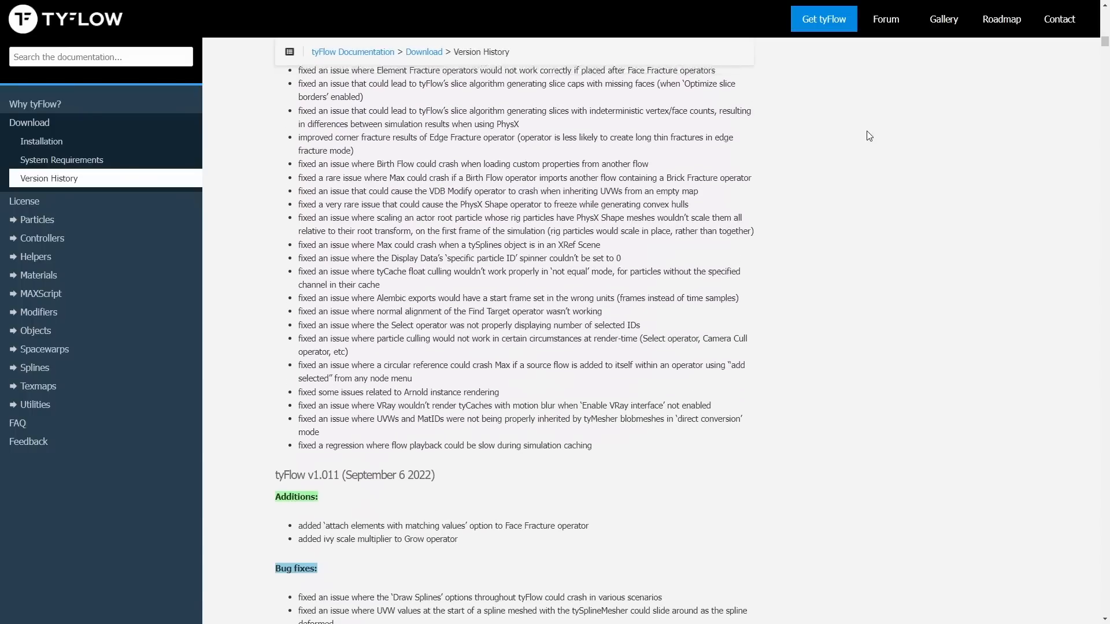
pyautogui.scroll(3)
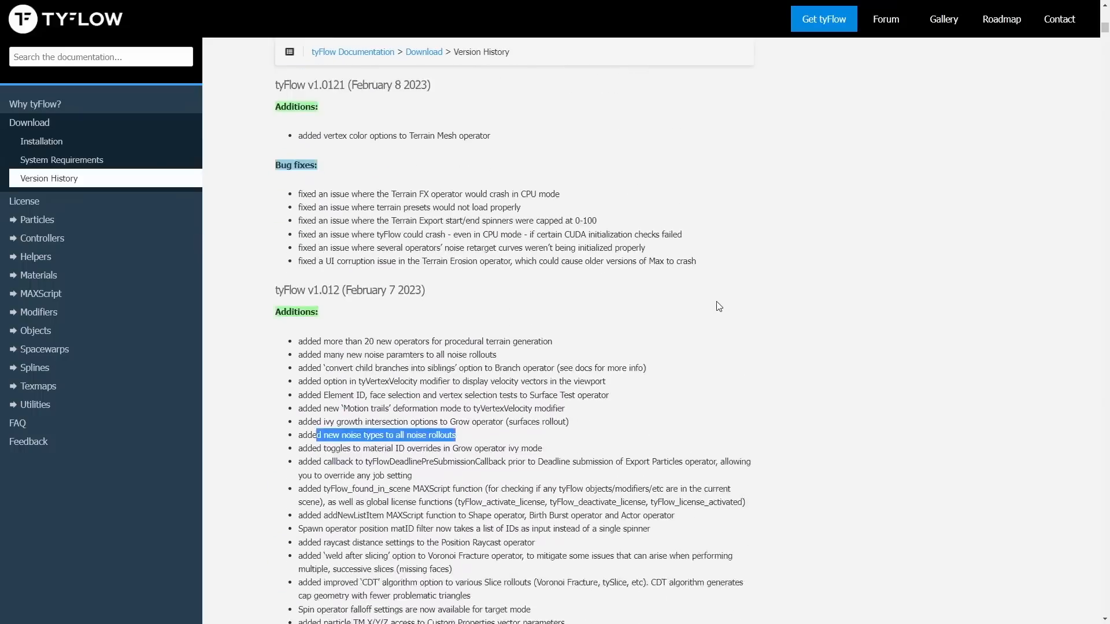
pyautogui.scroll(3)
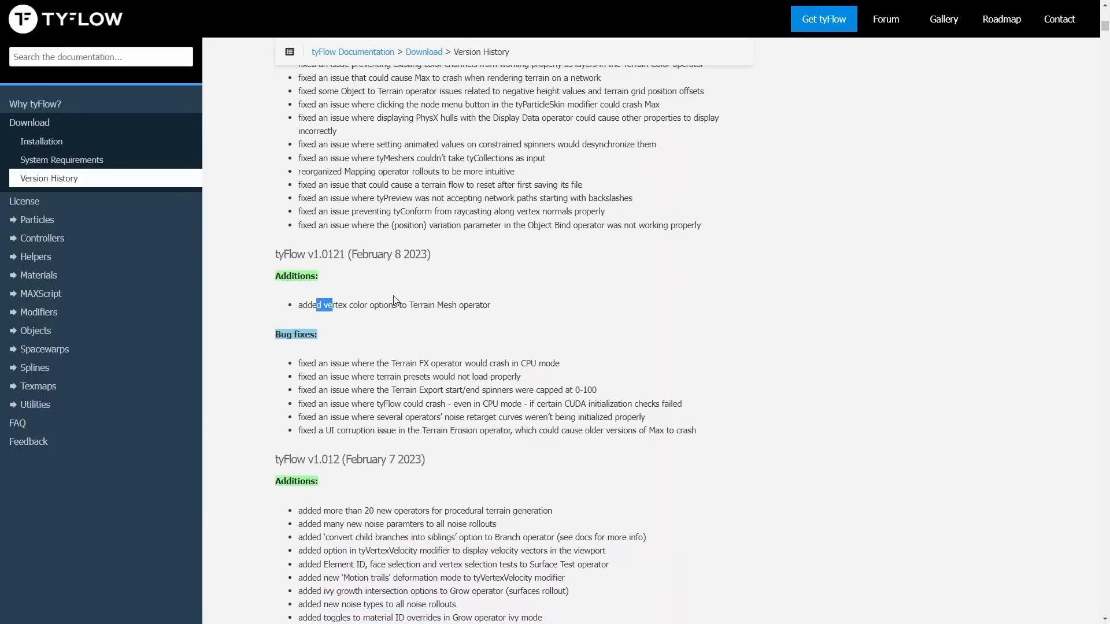
pyautogui.scroll(3)
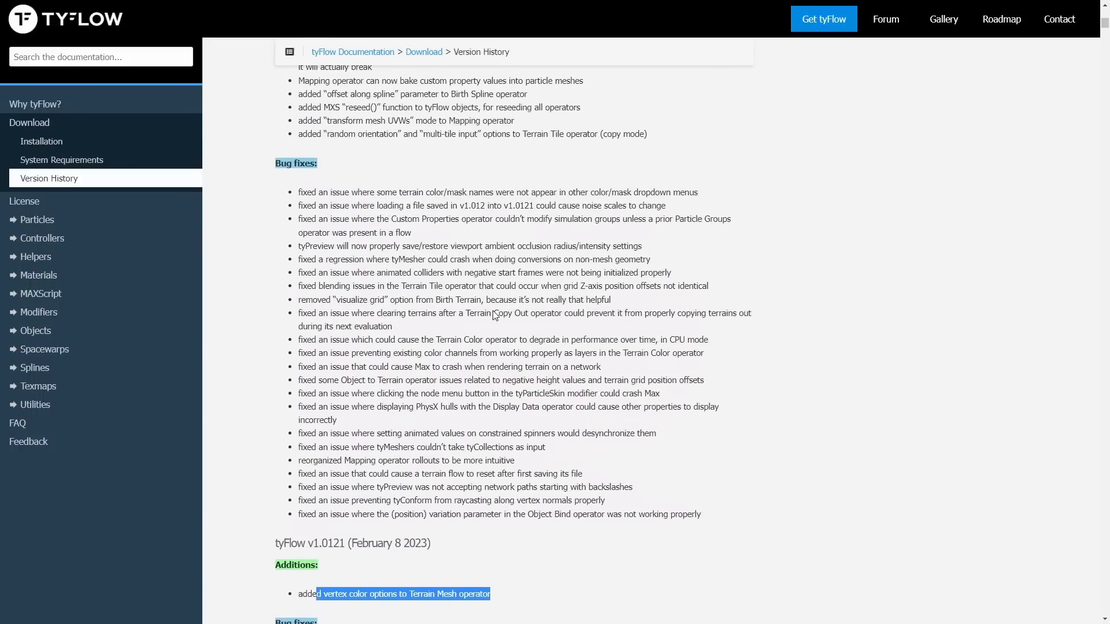
pyautogui.scroll(3)
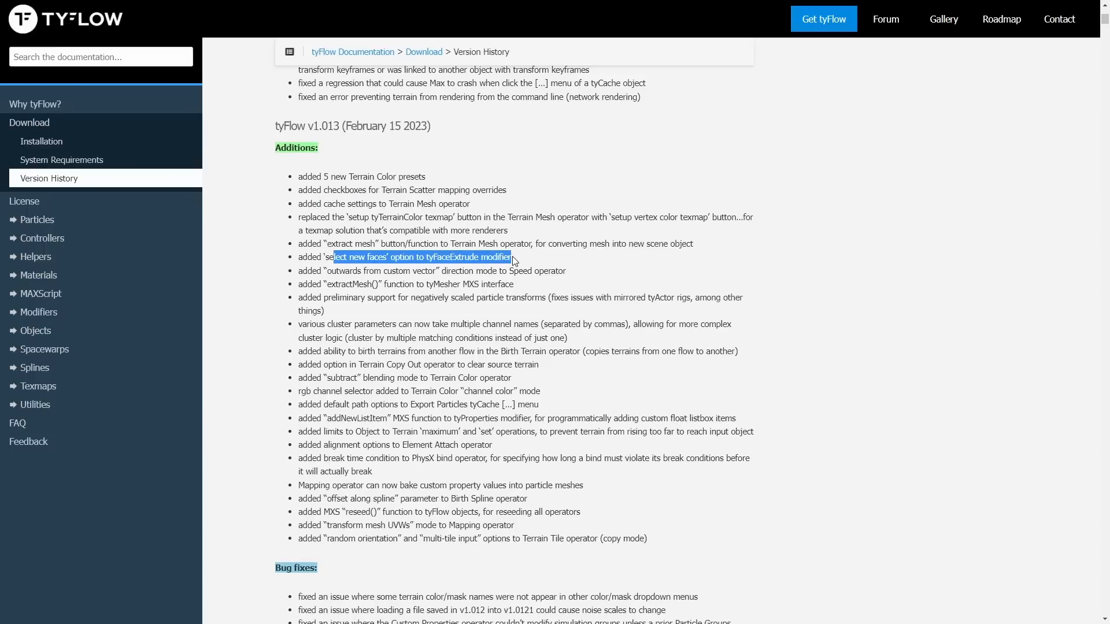
pyautogui.moveTo(323, 516)
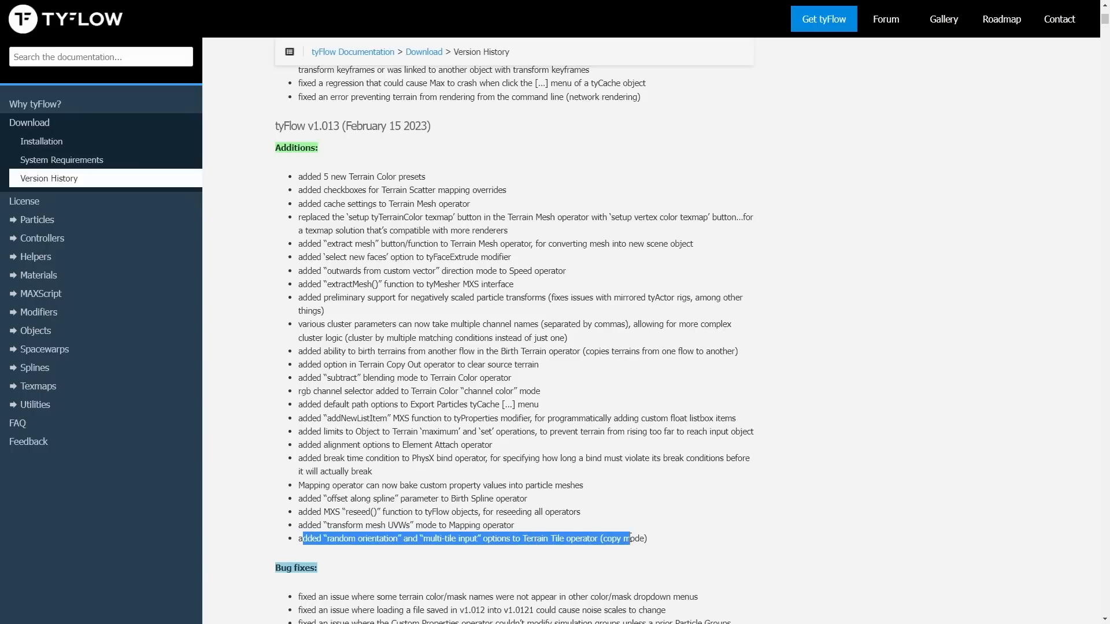
pyautogui.moveTo(601, 519)
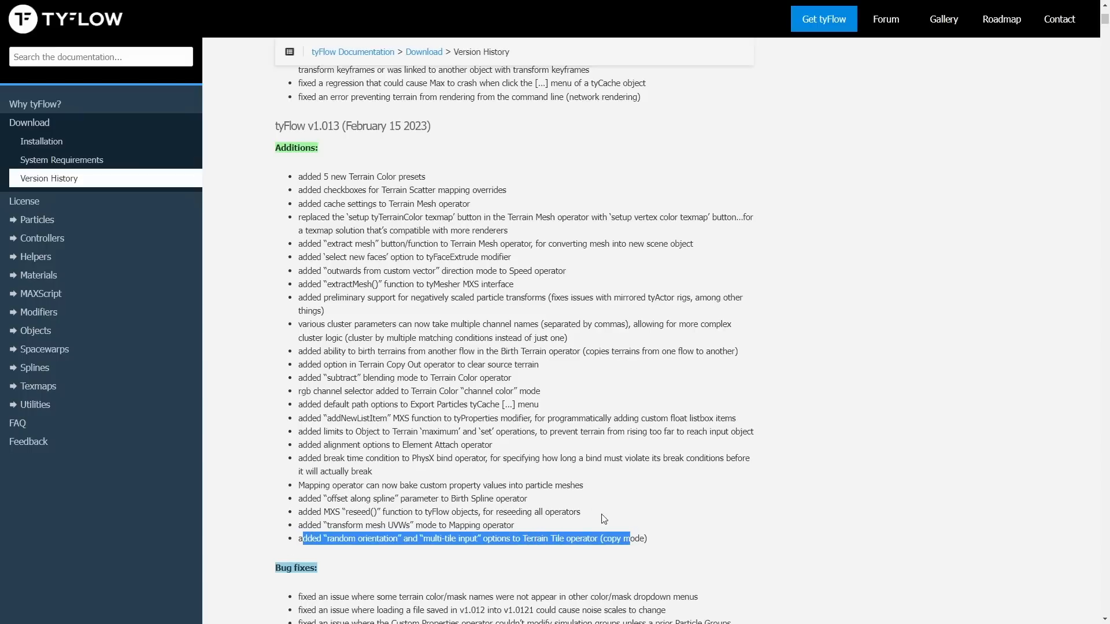
pyautogui.moveTo(502, 421)
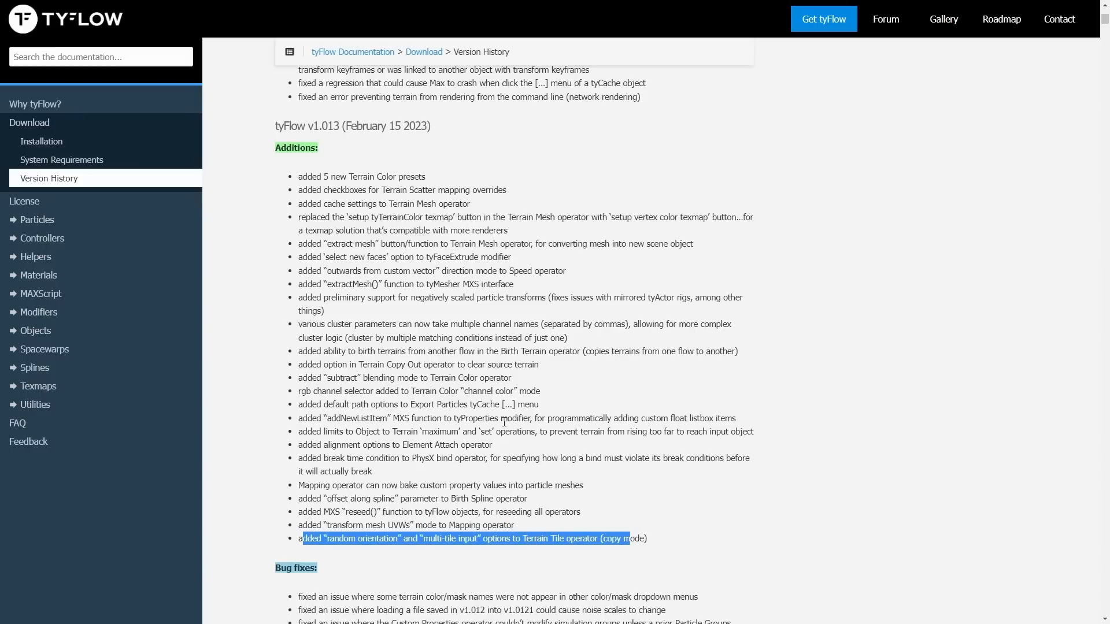
pyautogui.scroll(3)
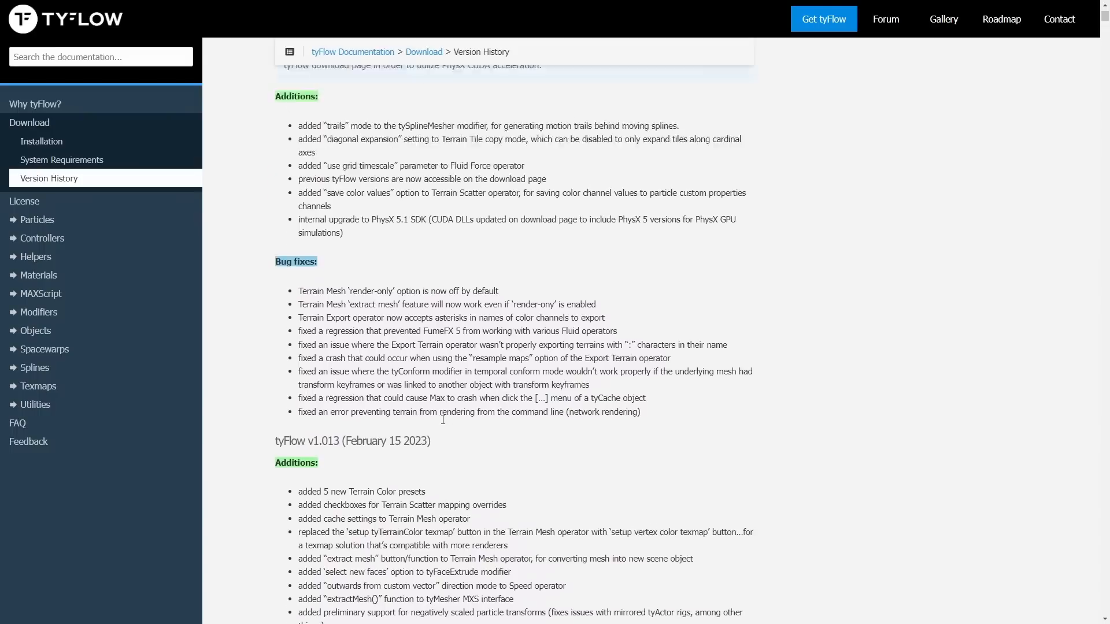
pyautogui.scroll(3)
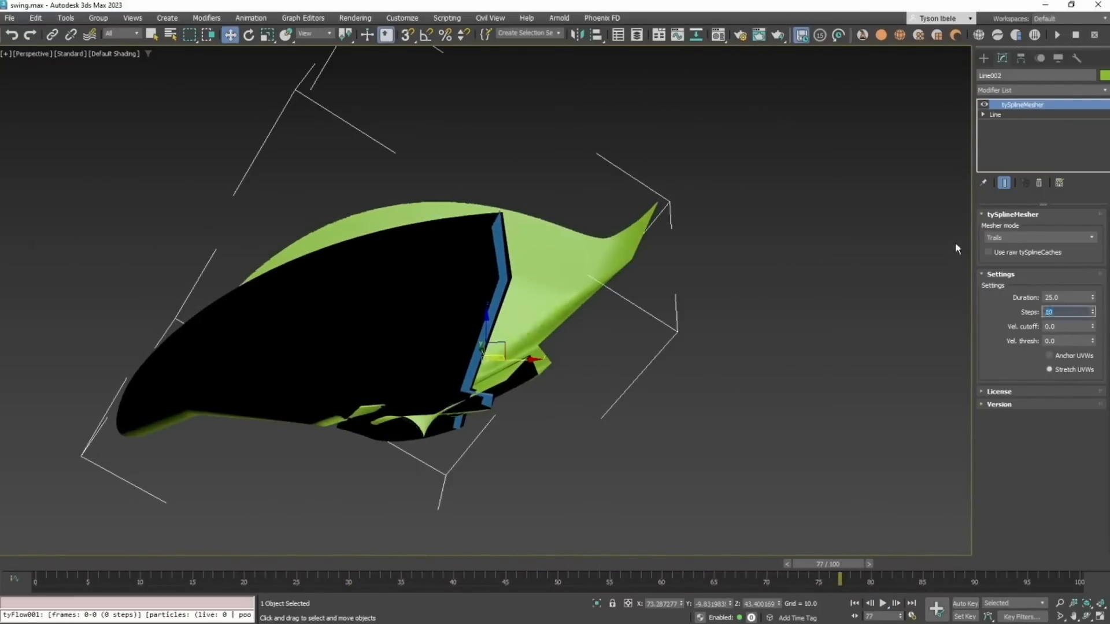
# Step: Browse the Modifier List dropdown for Line002 through the ty modifiers
pyautogui.click(883, 604)
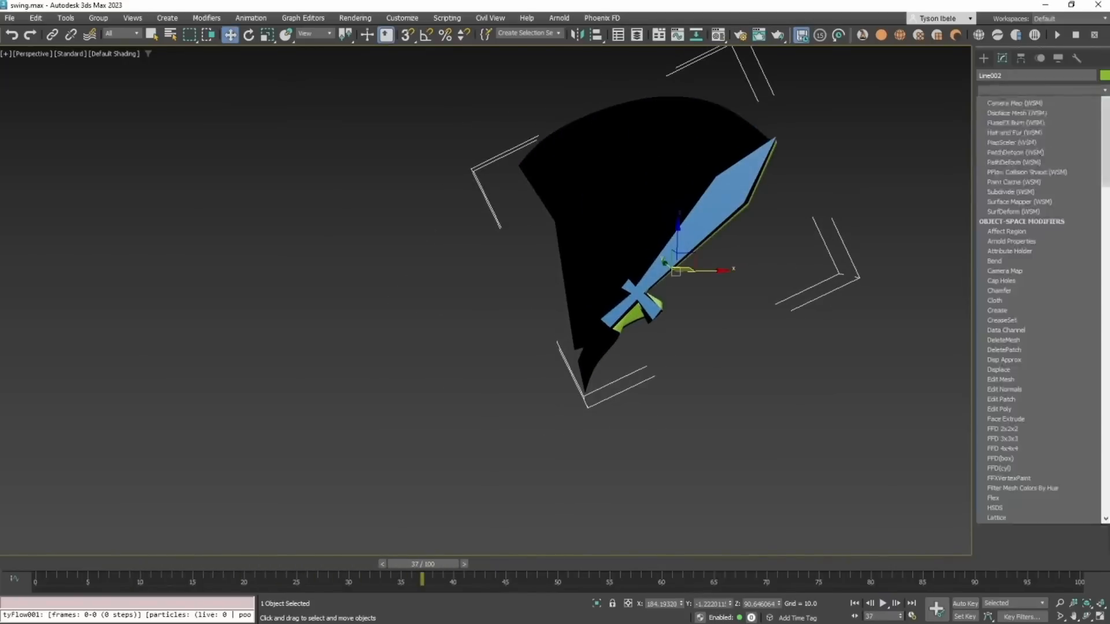
pyautogui.scroll(-3)
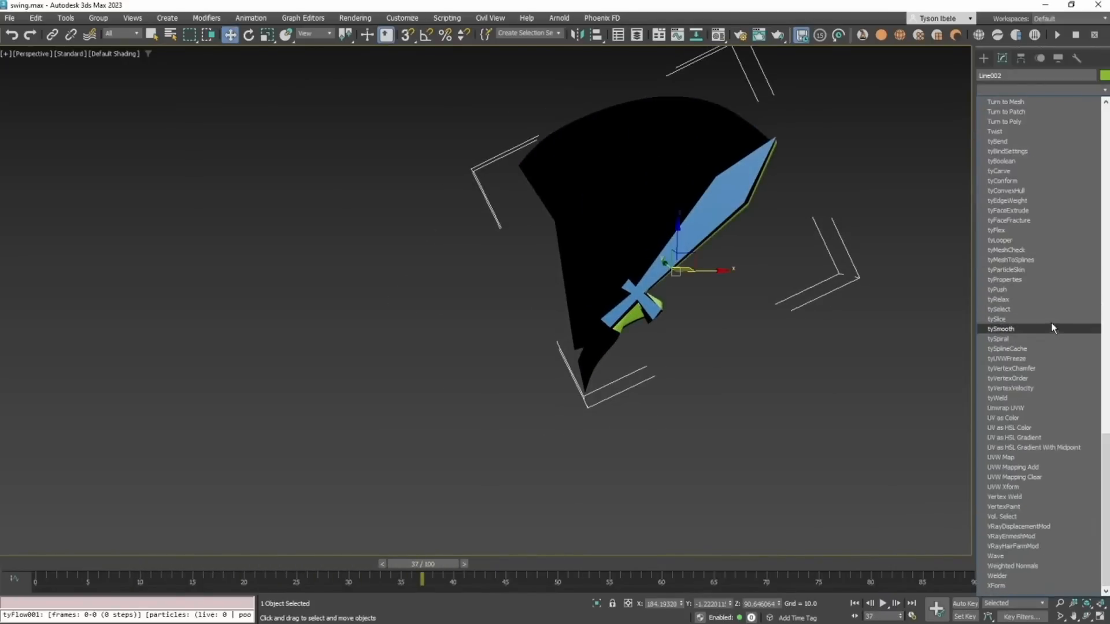
pyautogui.scroll(3)
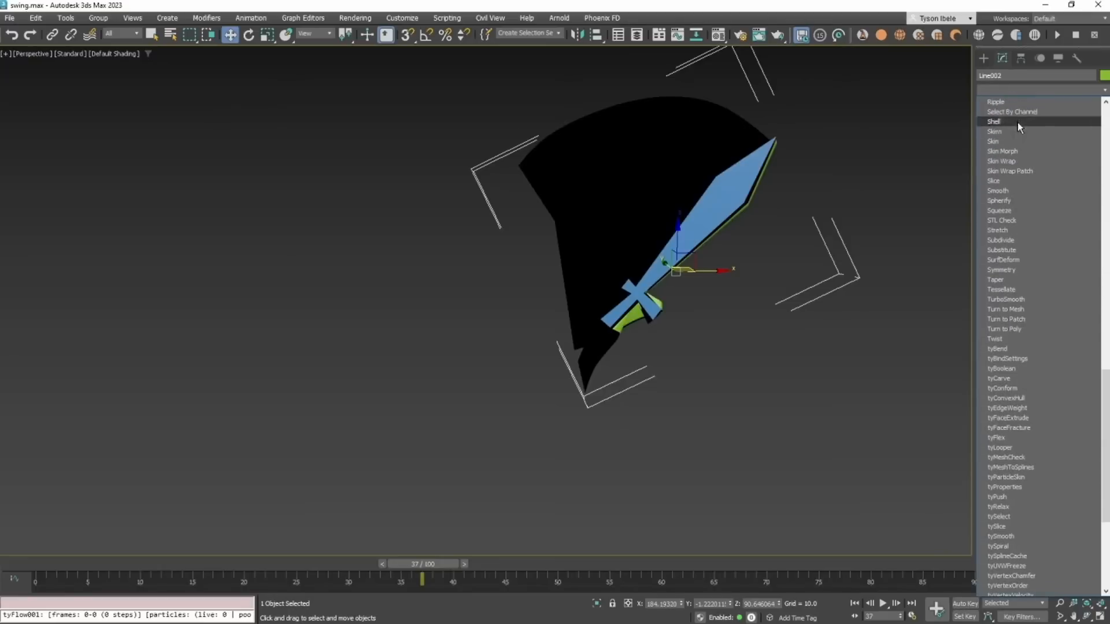
pyautogui.click(1004, 121)
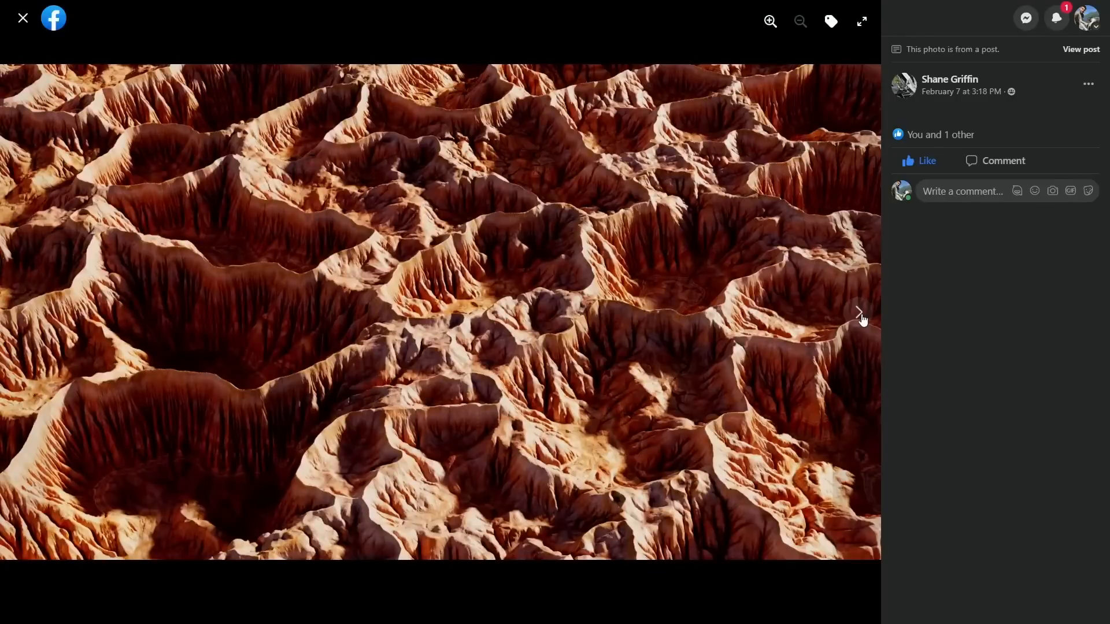
# Step: Page through the tyFlow terrain render photos to the untextured terrain mesh with a road
pyautogui.click(859, 312)
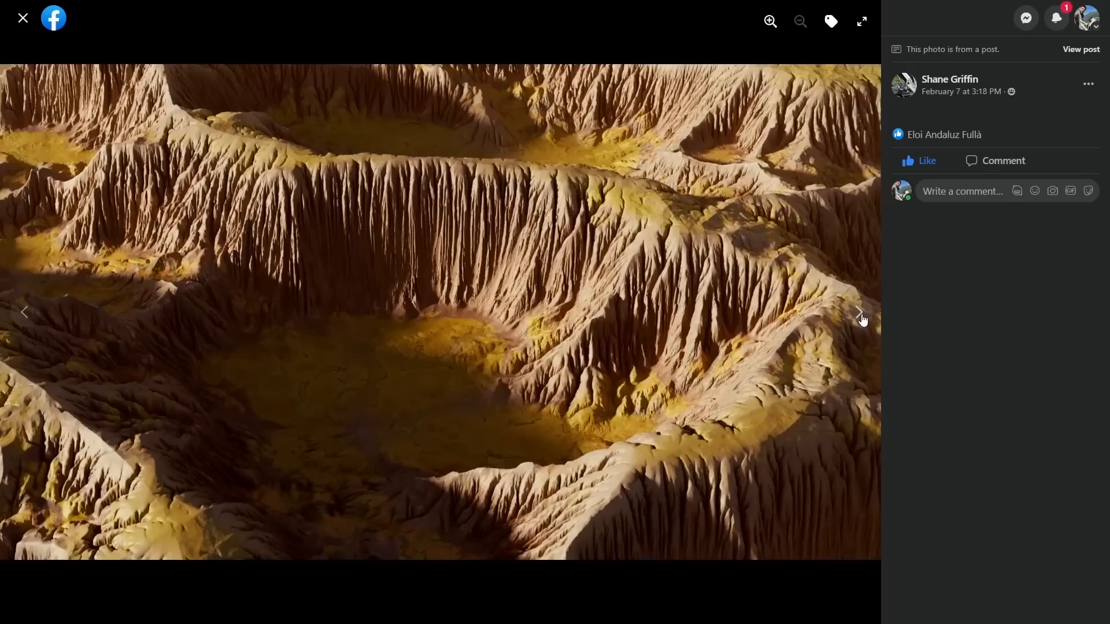
pyautogui.click(859, 311)
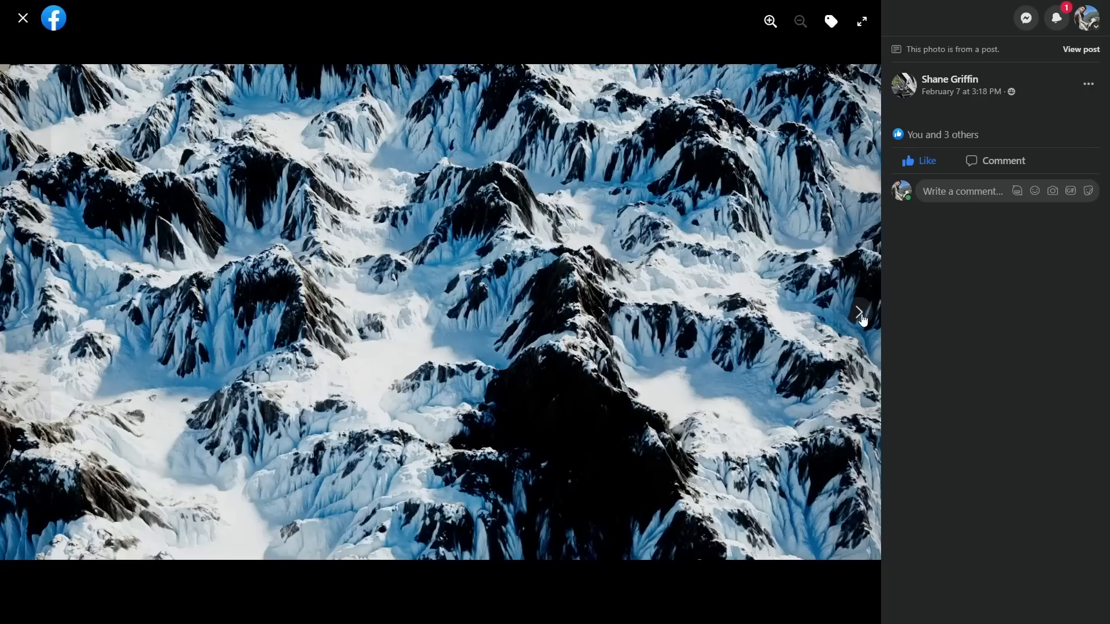
pyautogui.click(859, 313)
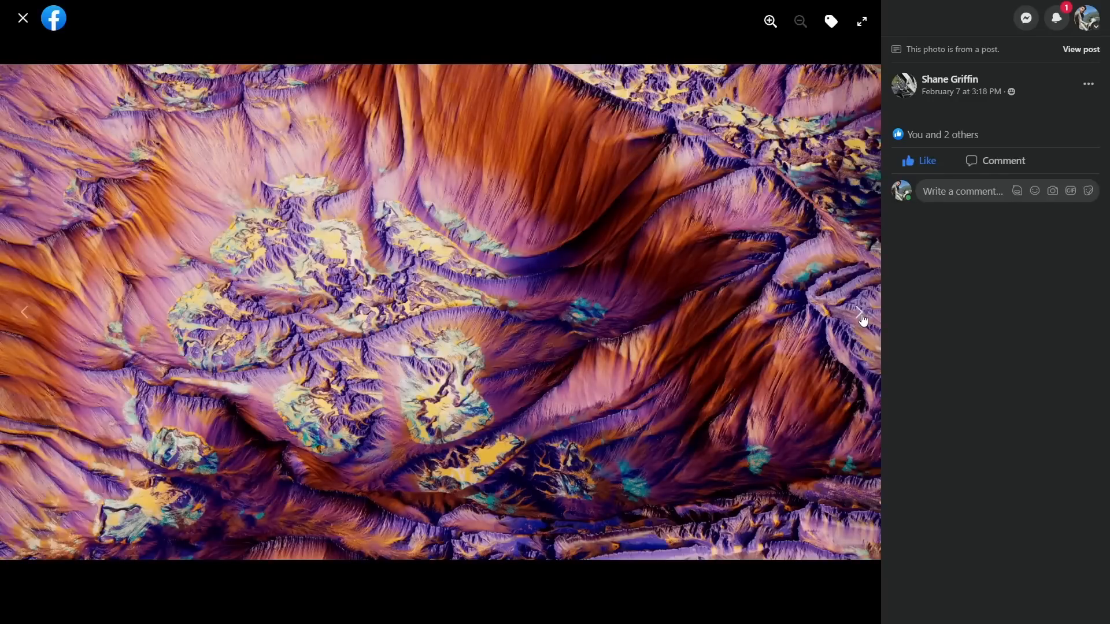
pyautogui.click(860, 312)
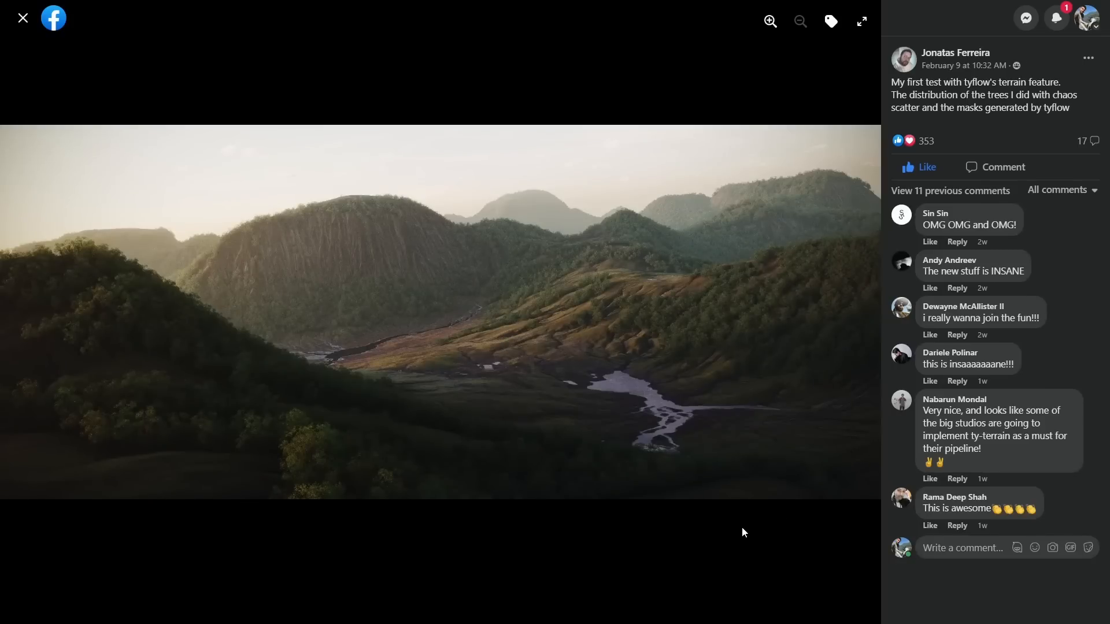
pyautogui.click(857, 311)
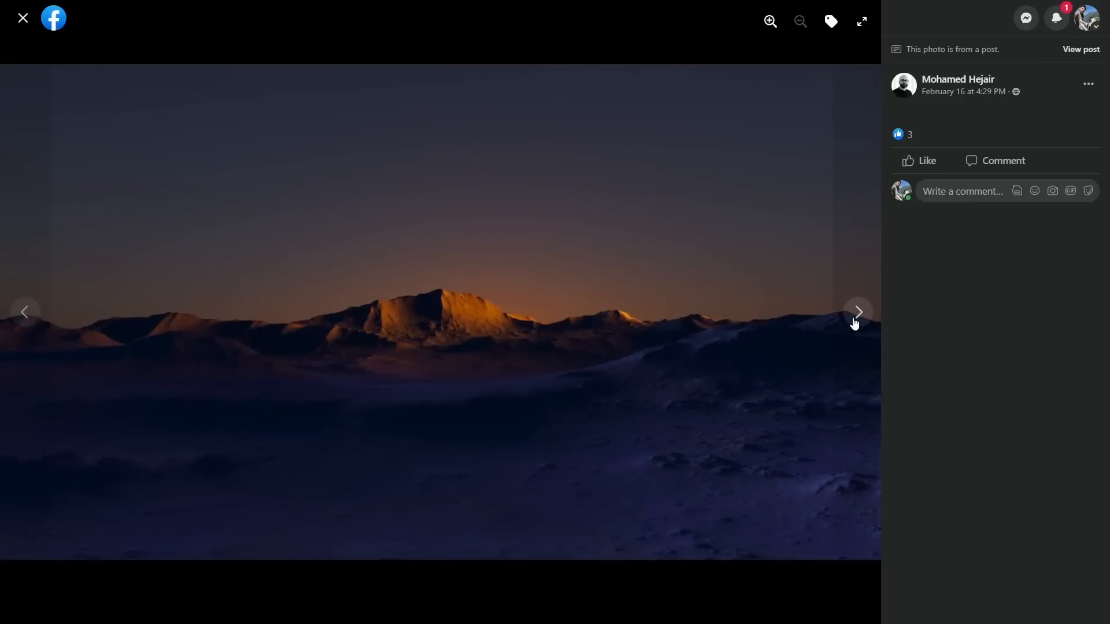
pyautogui.click(856, 312)
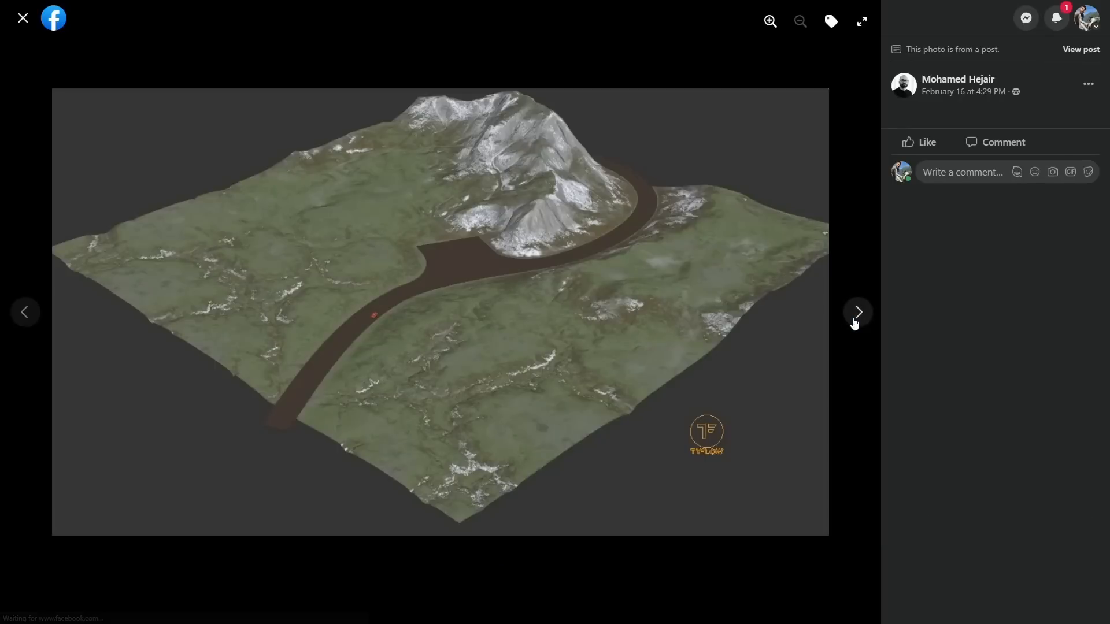
pyautogui.click(857, 312)
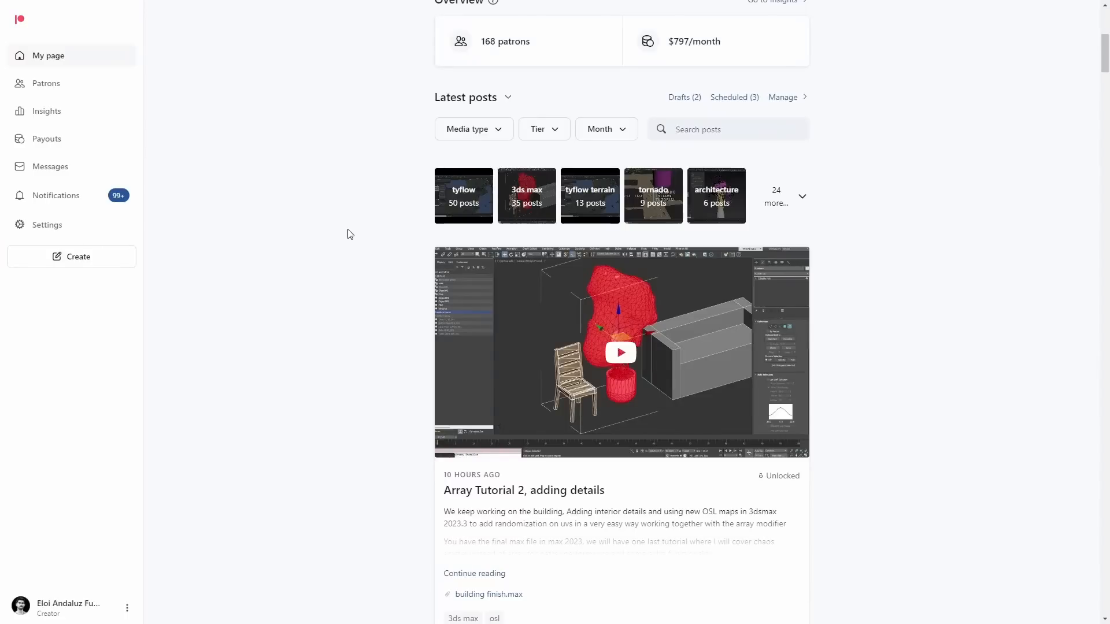
# Step: Scroll the Patreon Latest posts feed down to the tyflow Terrain Scatter tutorial posts
pyautogui.scroll(3)
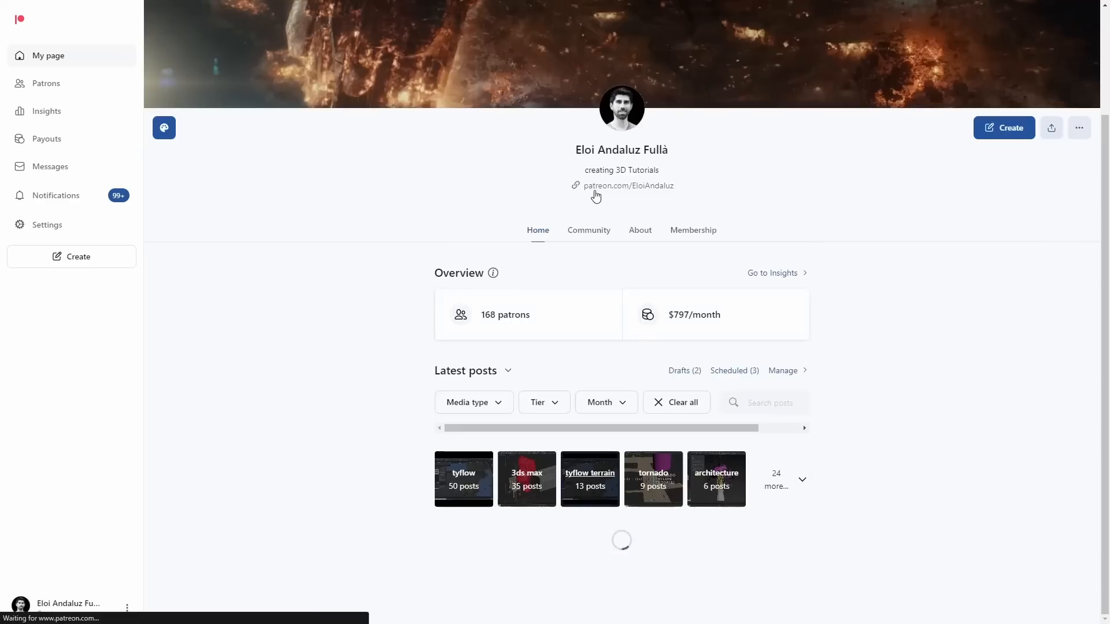
pyautogui.scroll(-3)
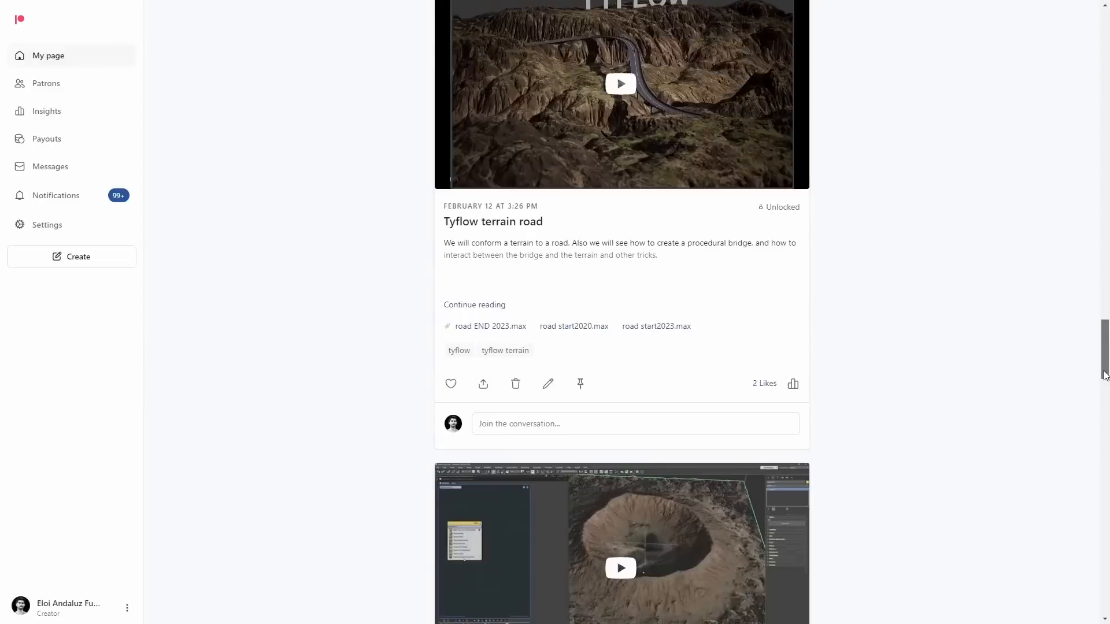
pyautogui.scroll(-3)
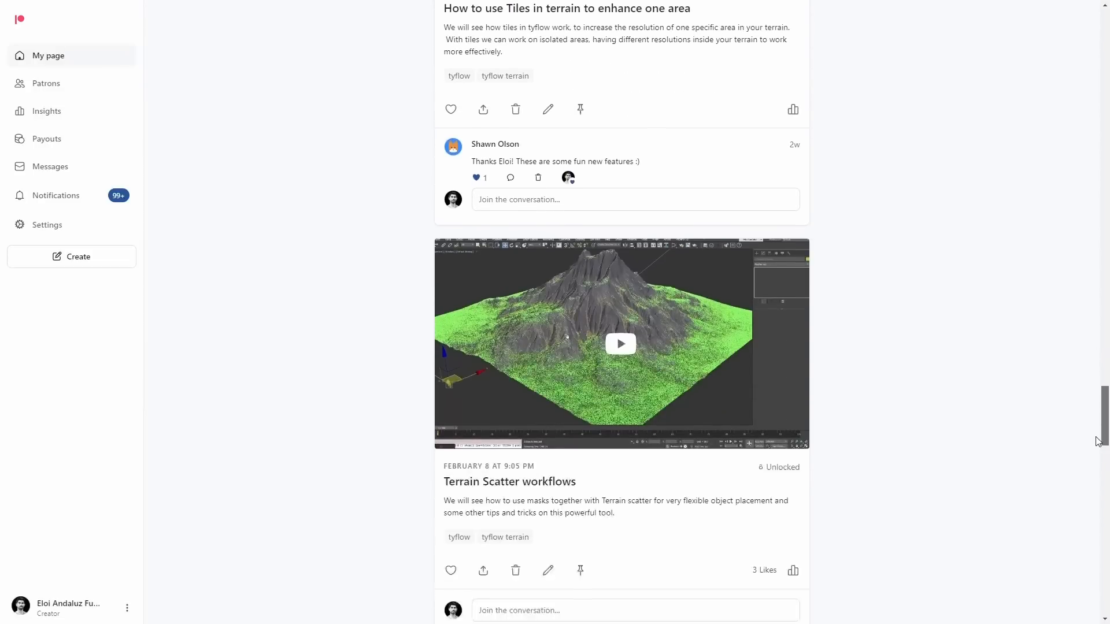
pyautogui.scroll(-3)
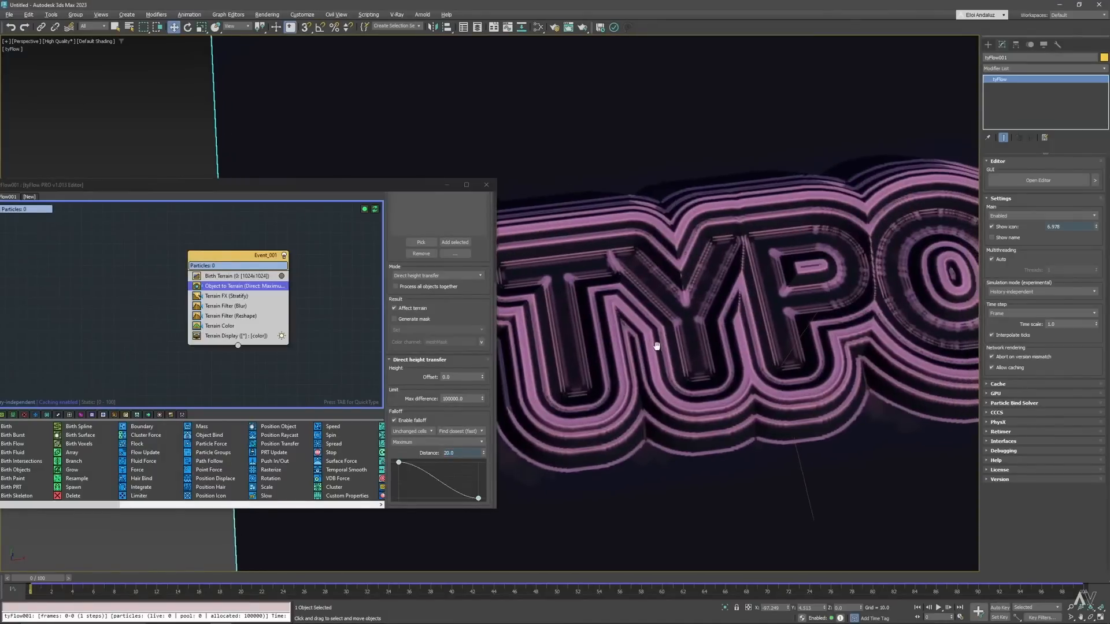
# Step: Show the terrain flow on the TYPO text, then set the windows Array modifier UVs to Spline
pyautogui.click(225, 305)
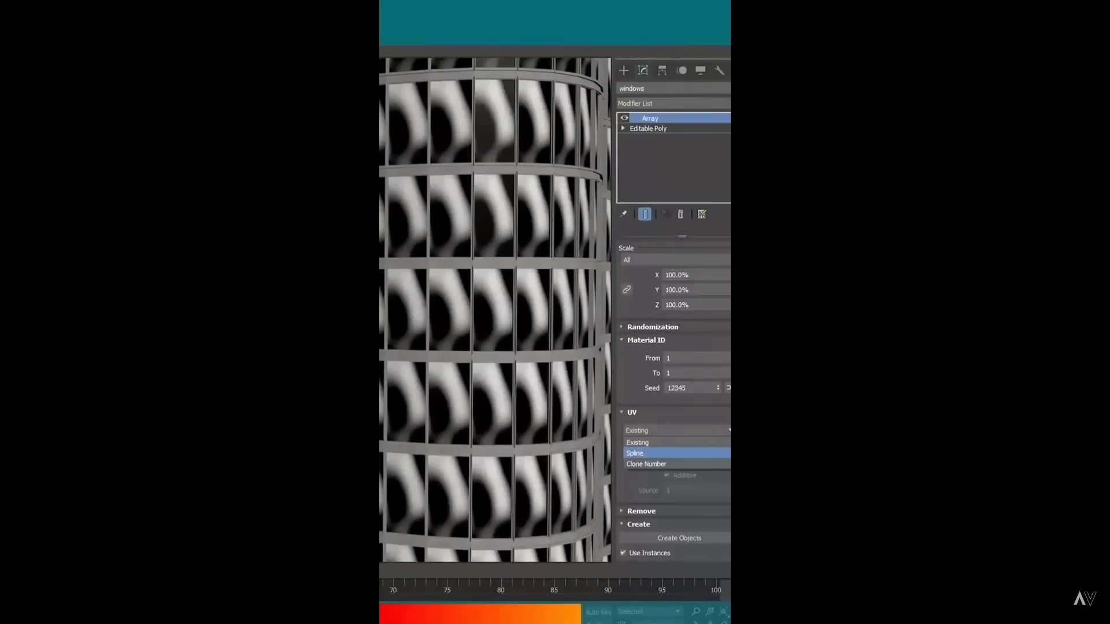
pyautogui.click(645, 464)
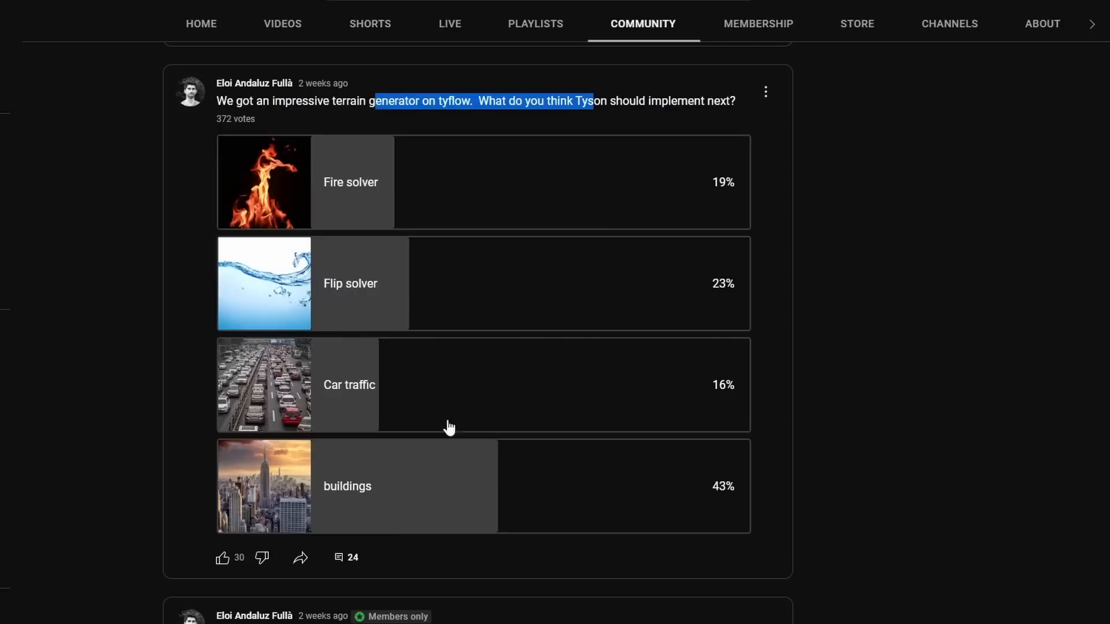
pyautogui.moveTo(640, 501)
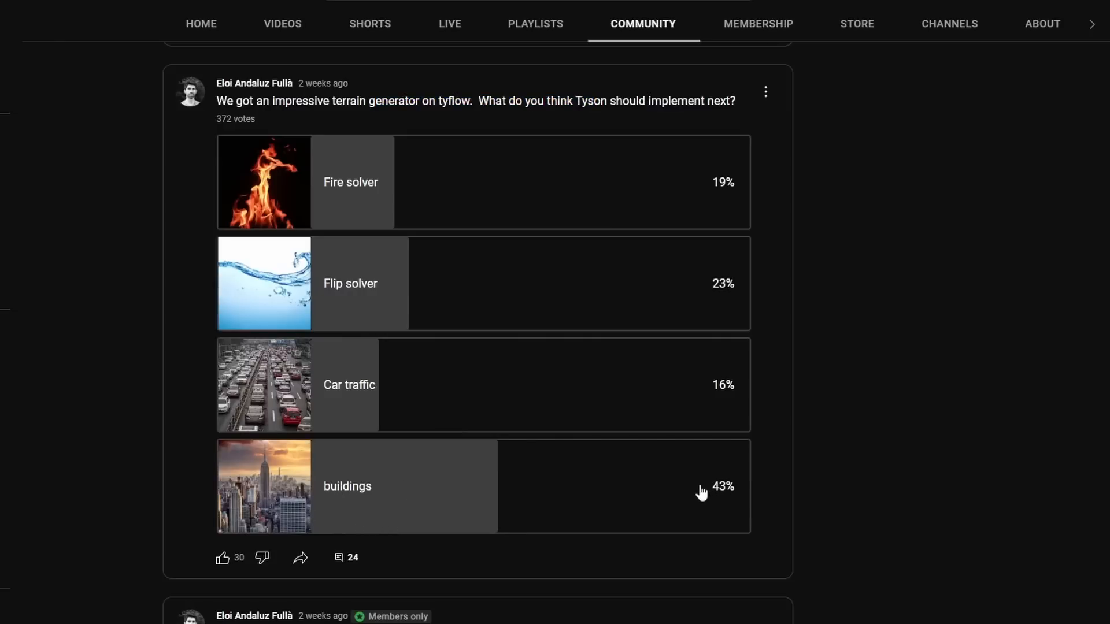
pyautogui.moveTo(769, 474)
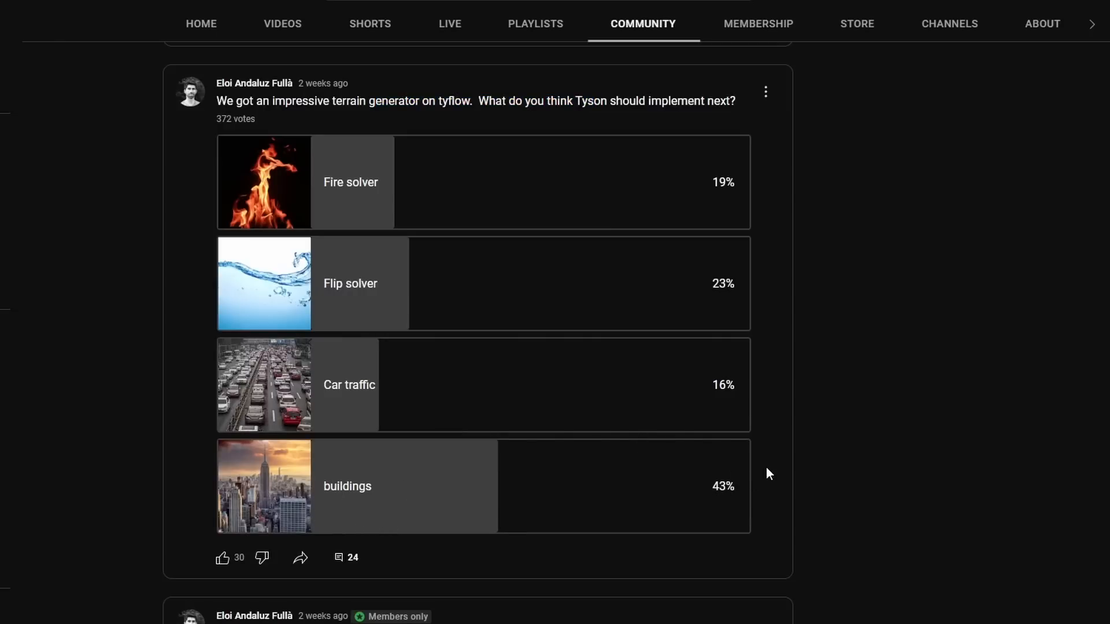
pyautogui.moveTo(937, 449)
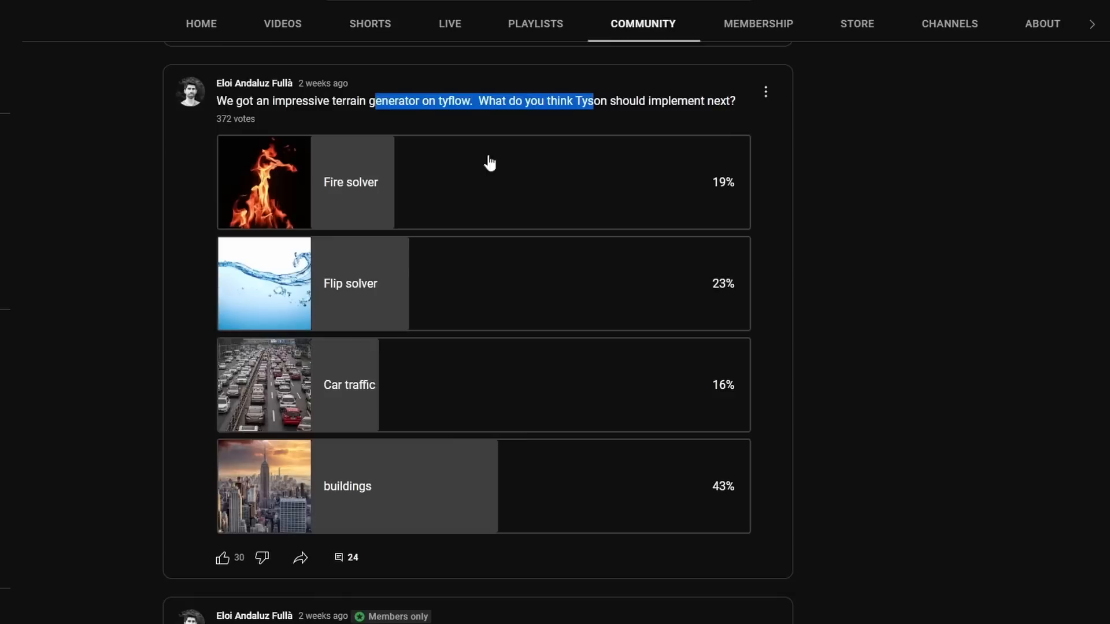
pyautogui.moveTo(333, 493)
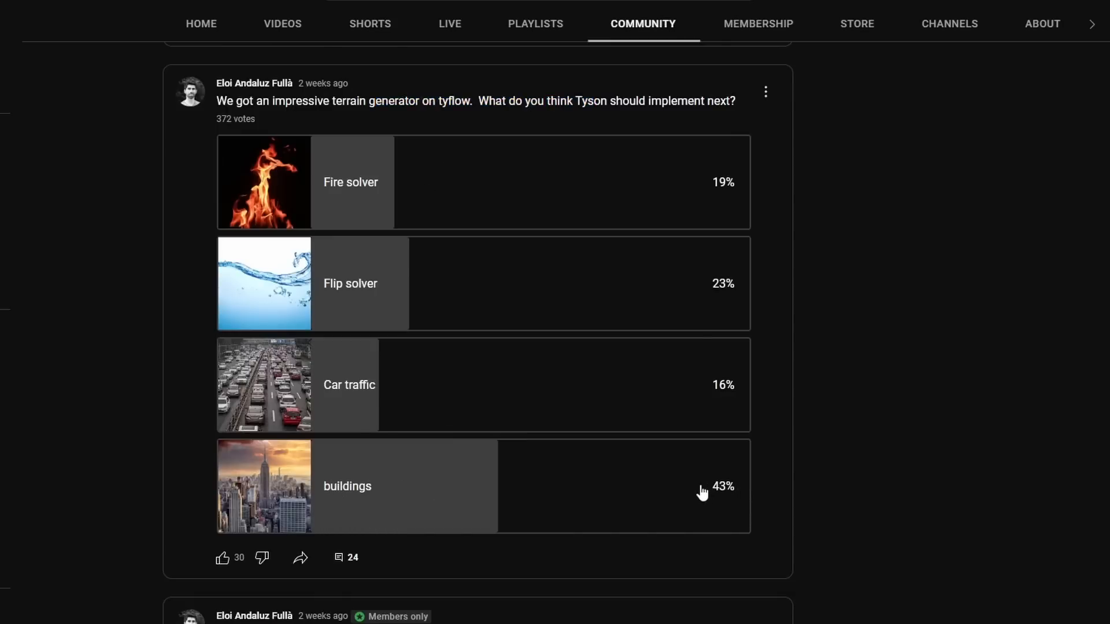
pyautogui.moveTo(733, 479)
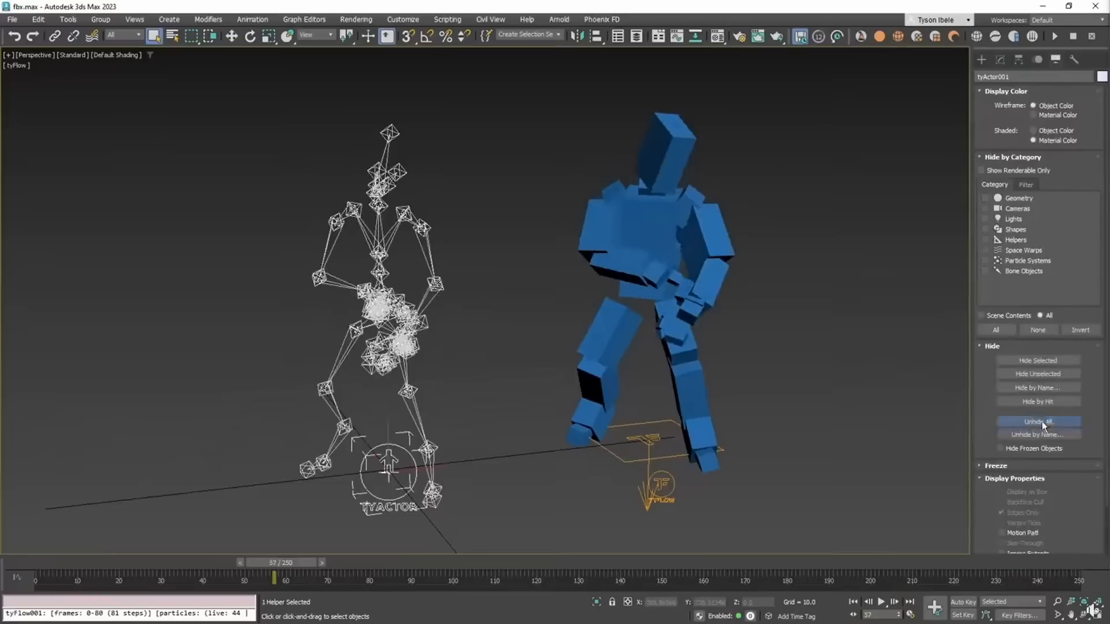
# Step: Unhide all knight meshes, rewind to the first frame and play the tyActor knockdown simulation
pyautogui.click(1036, 422)
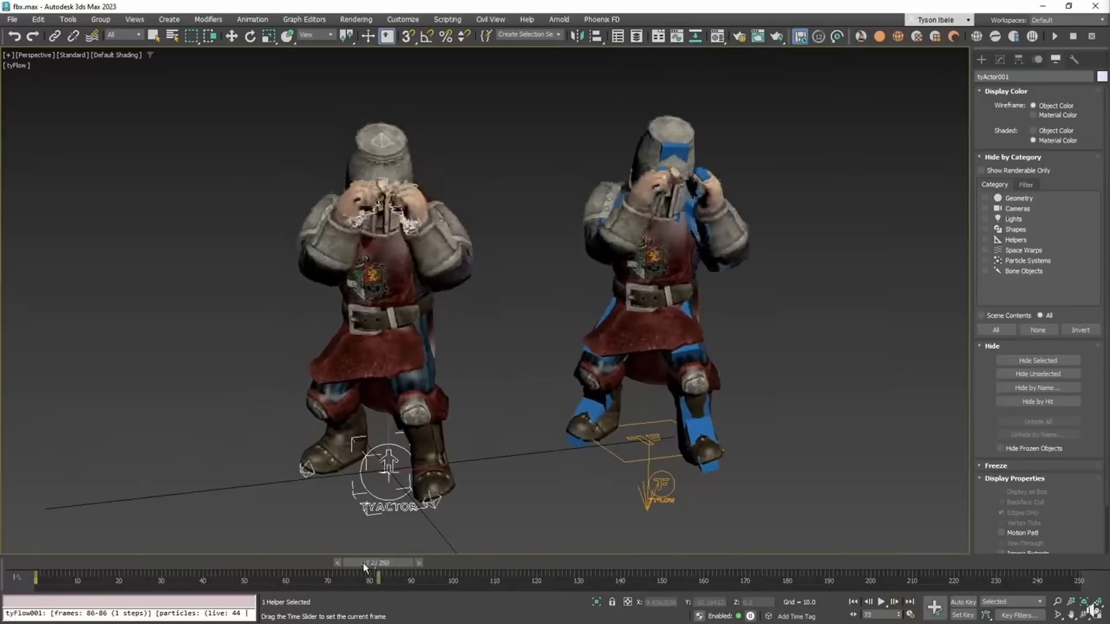
pyautogui.click(881, 601)
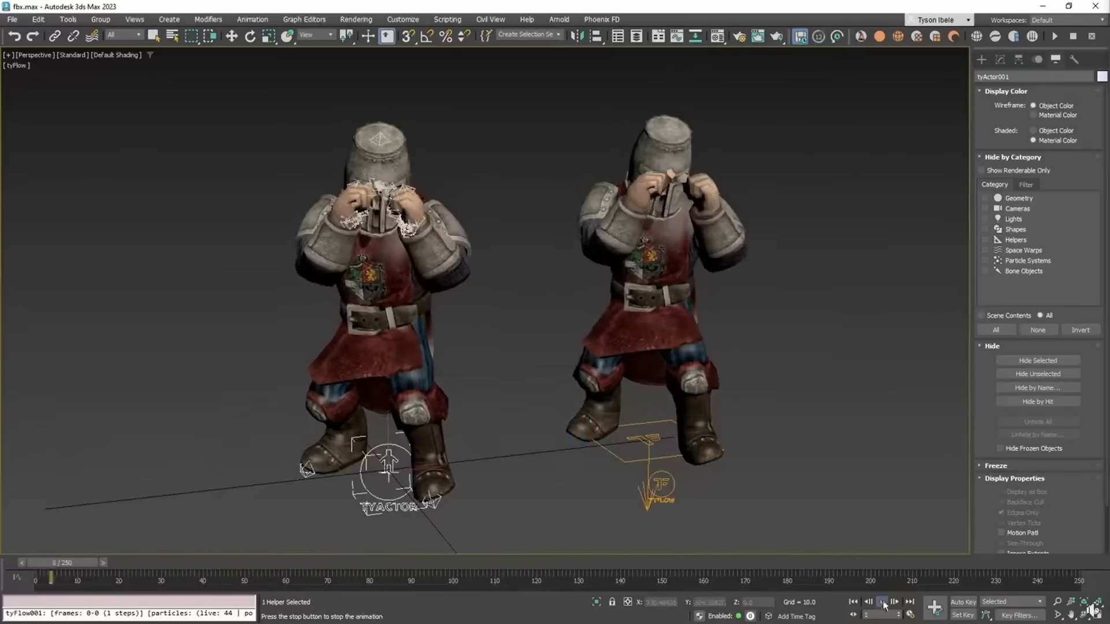
pyautogui.click(881, 601)
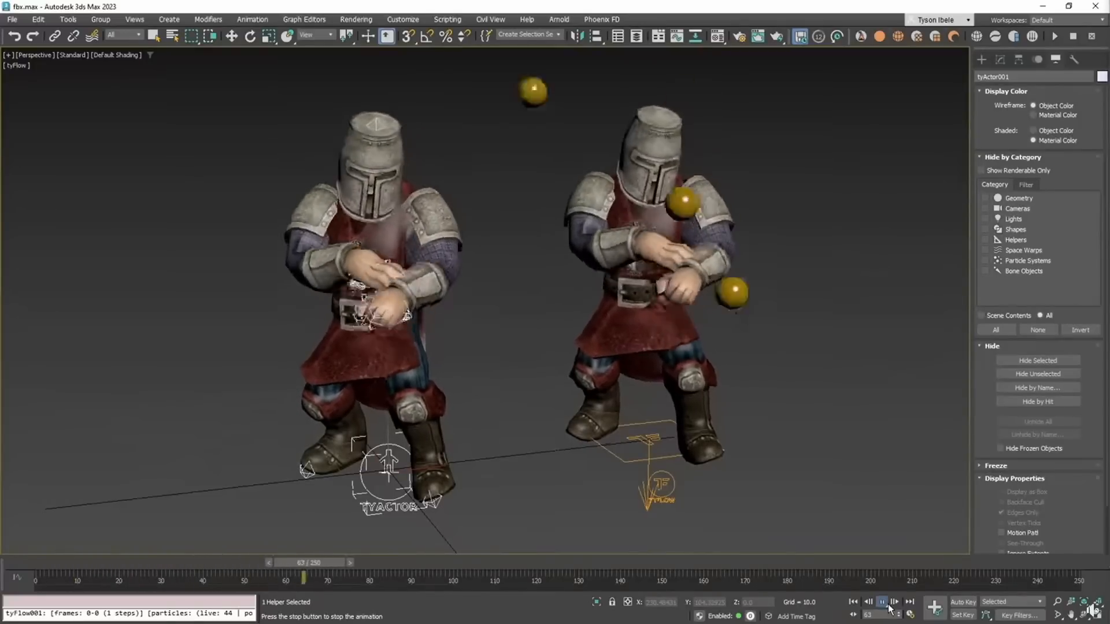
pyautogui.click(882, 603)
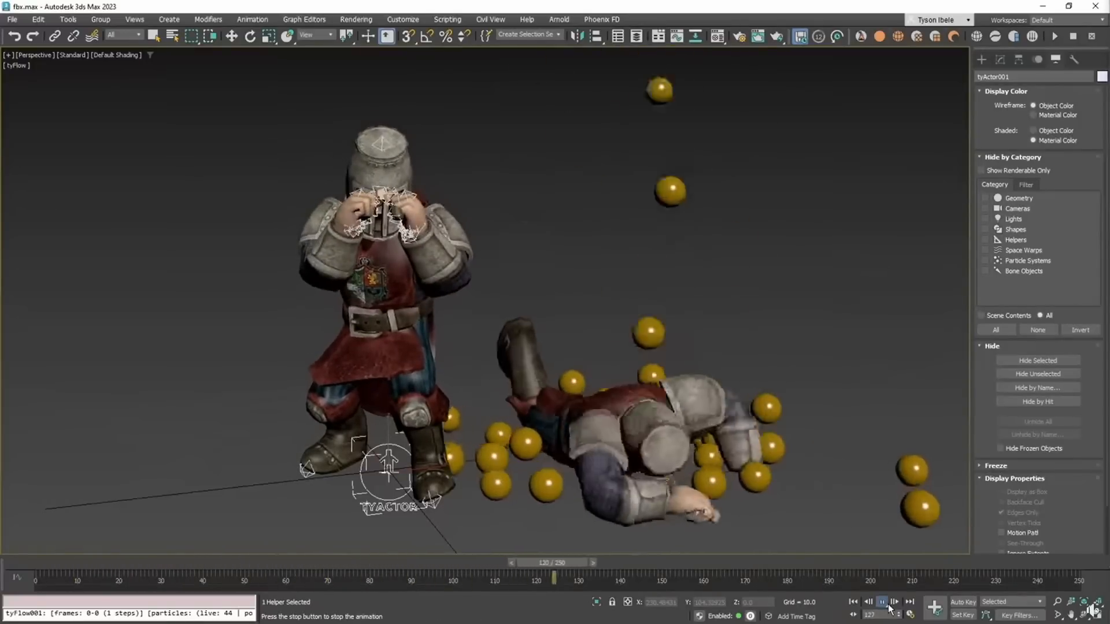
pyautogui.click(881, 602)
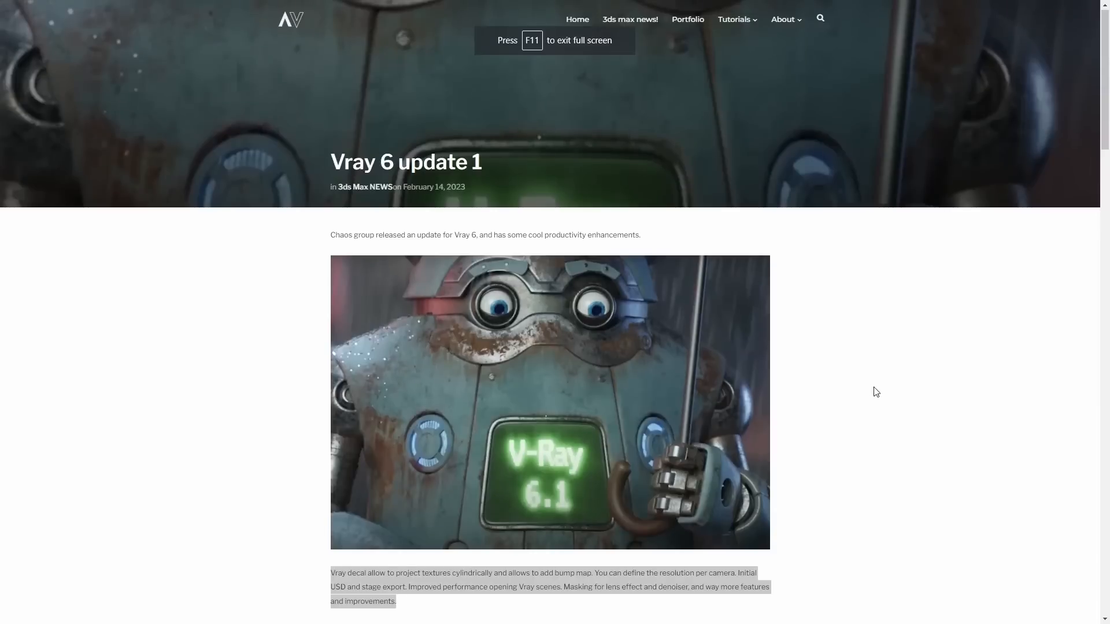
# Step: Scroll the V-Ray 6 update 1 post down to the embedded feature spotlight videos
pyautogui.scroll(-3)
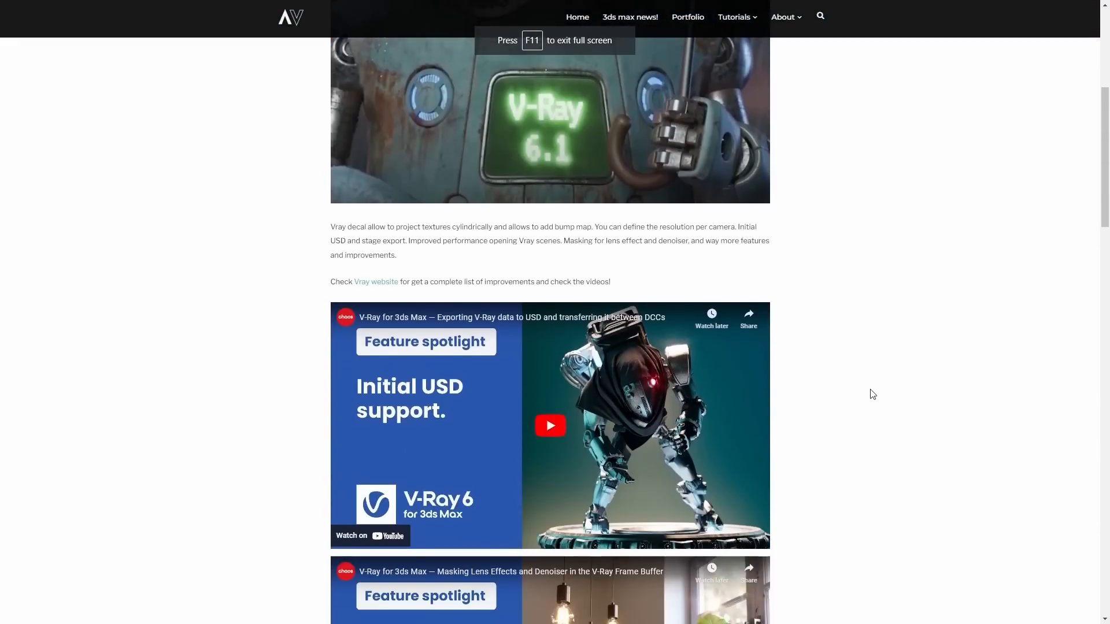
pyautogui.scroll(-3)
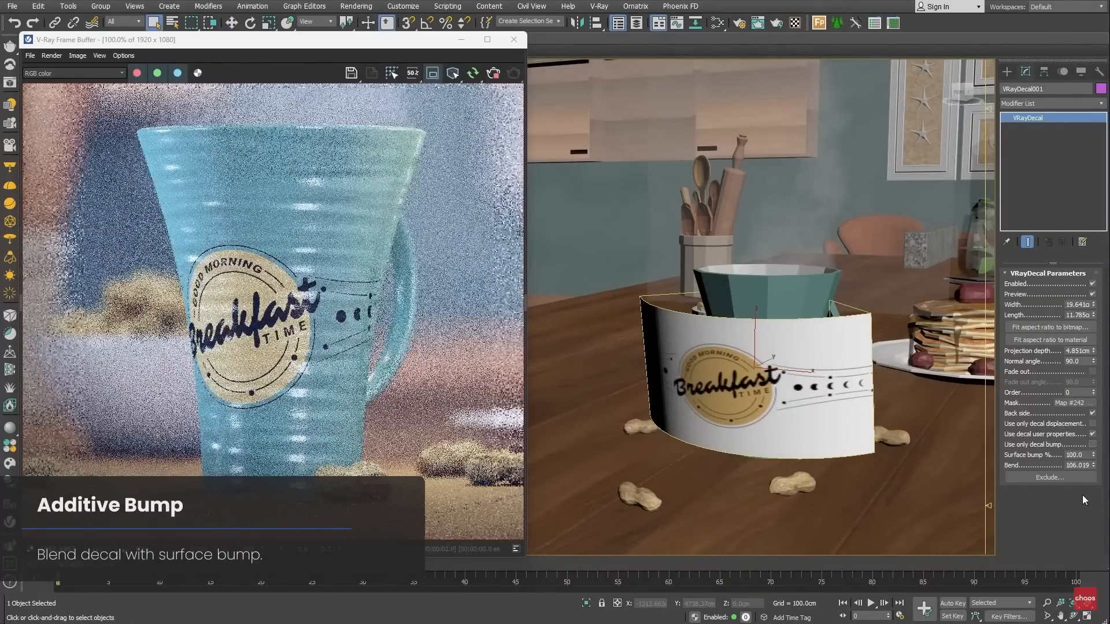
# Step: Show the USD Exporter dialog, then toggle the LightMtl_Flowers channel in the Frame Buffer LightMix
pyautogui.tripleClick(1074, 455)
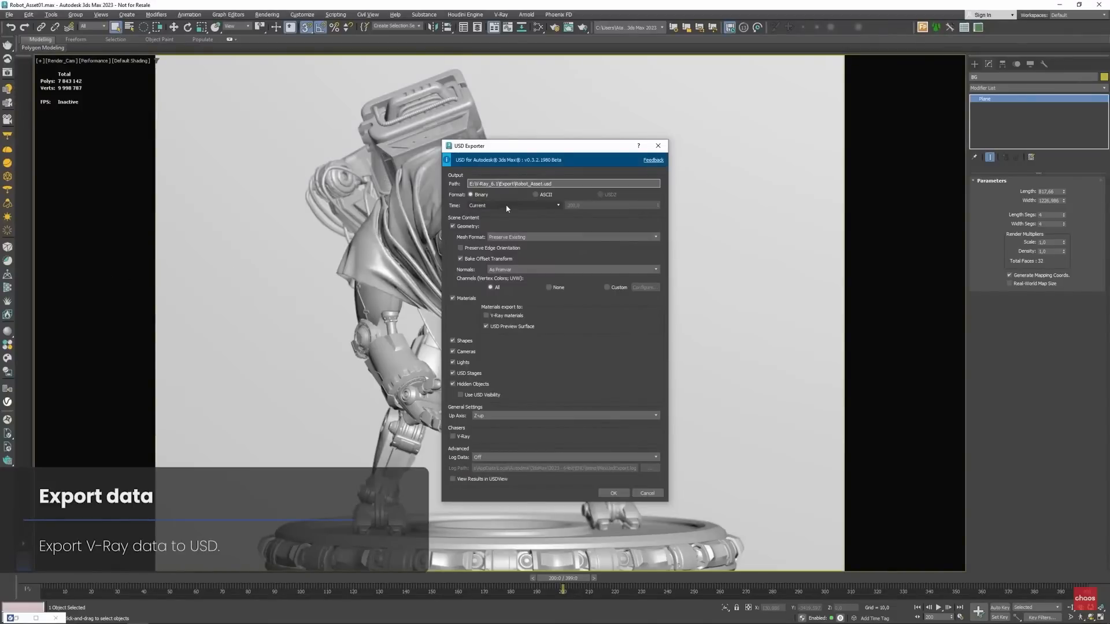
pyautogui.click(516, 206)
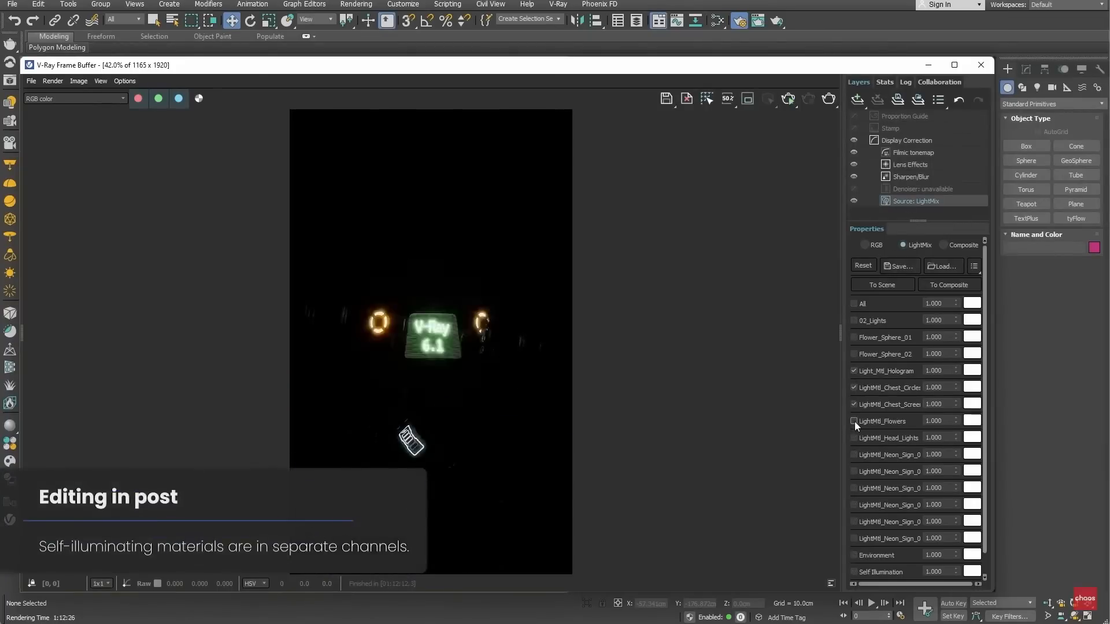
pyautogui.click(853, 421)
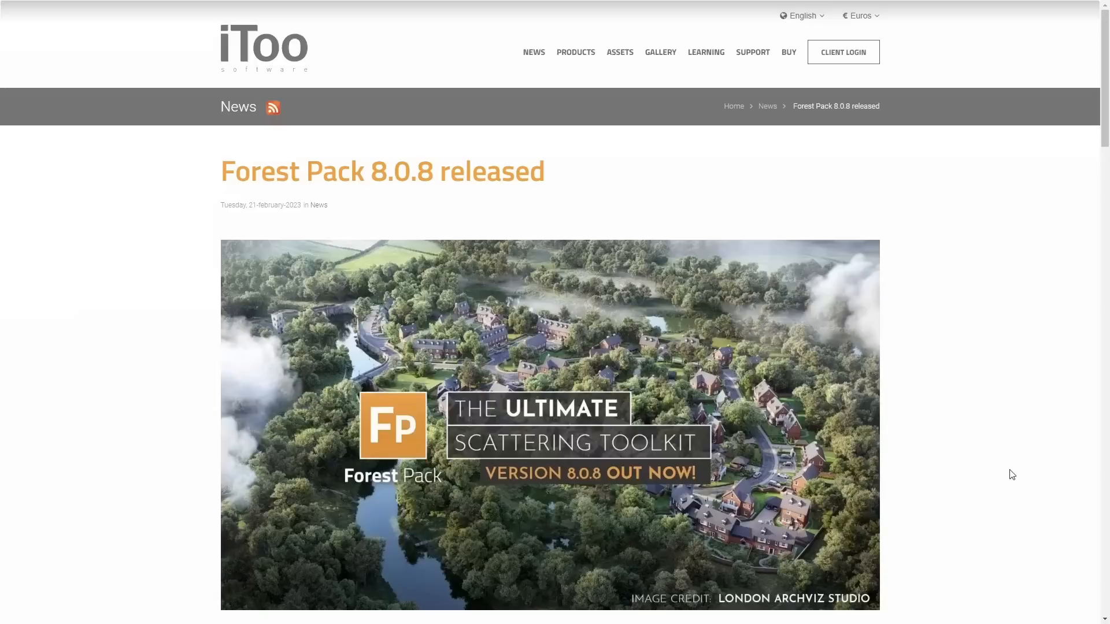
pyautogui.moveTo(987, 454)
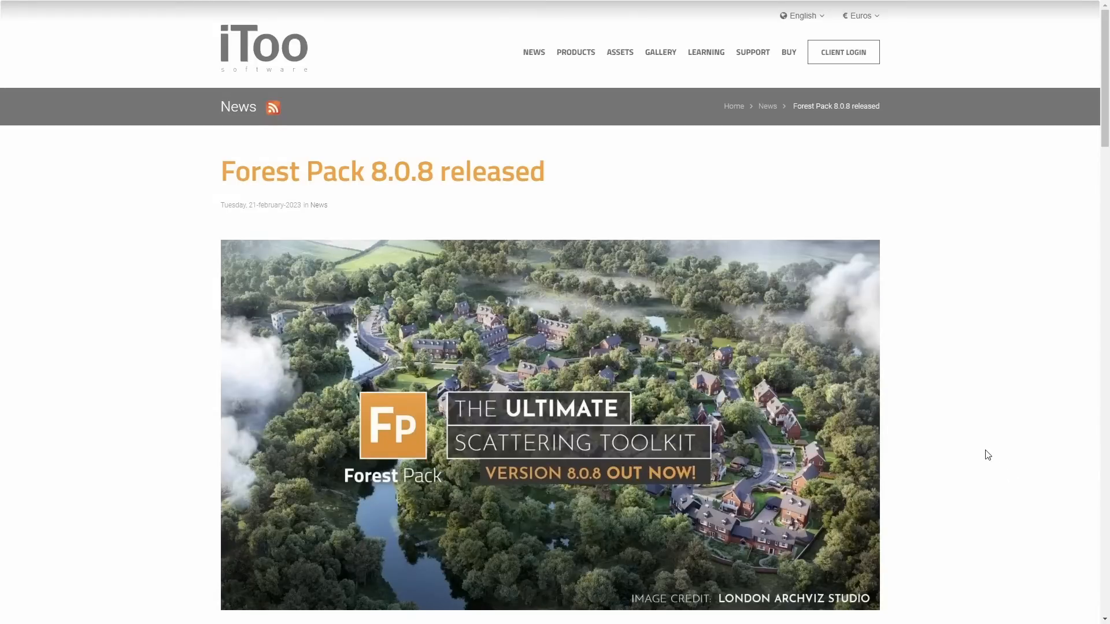
# Step: Scroll the Forest Pack 8.0.8 release article through the ForestSet and edge trimming features
pyautogui.scroll(-3)
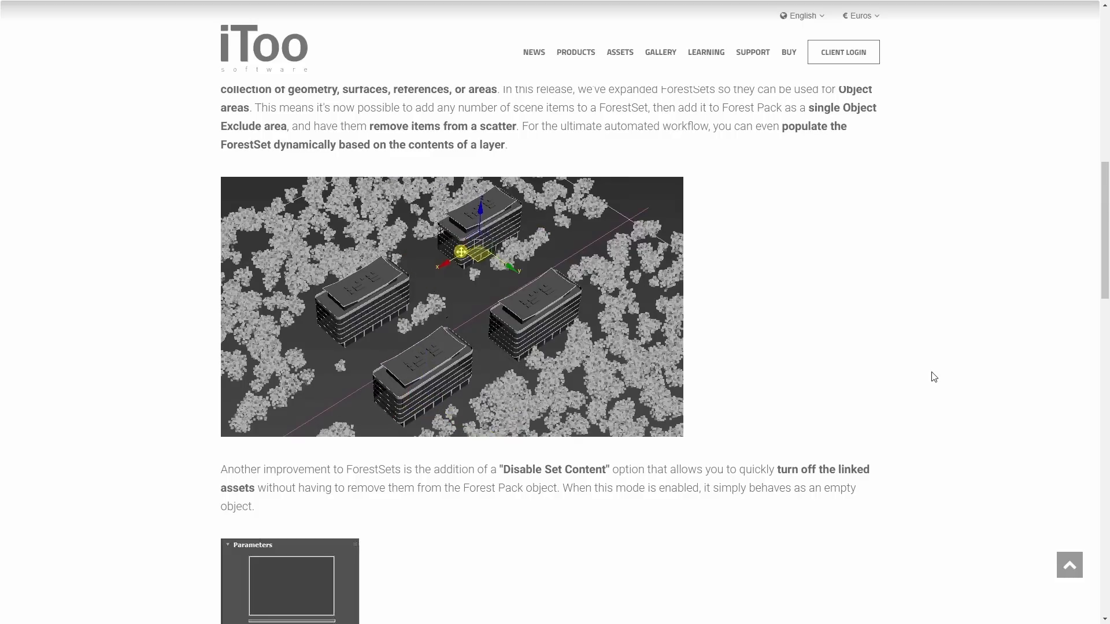
pyautogui.scroll(-3)
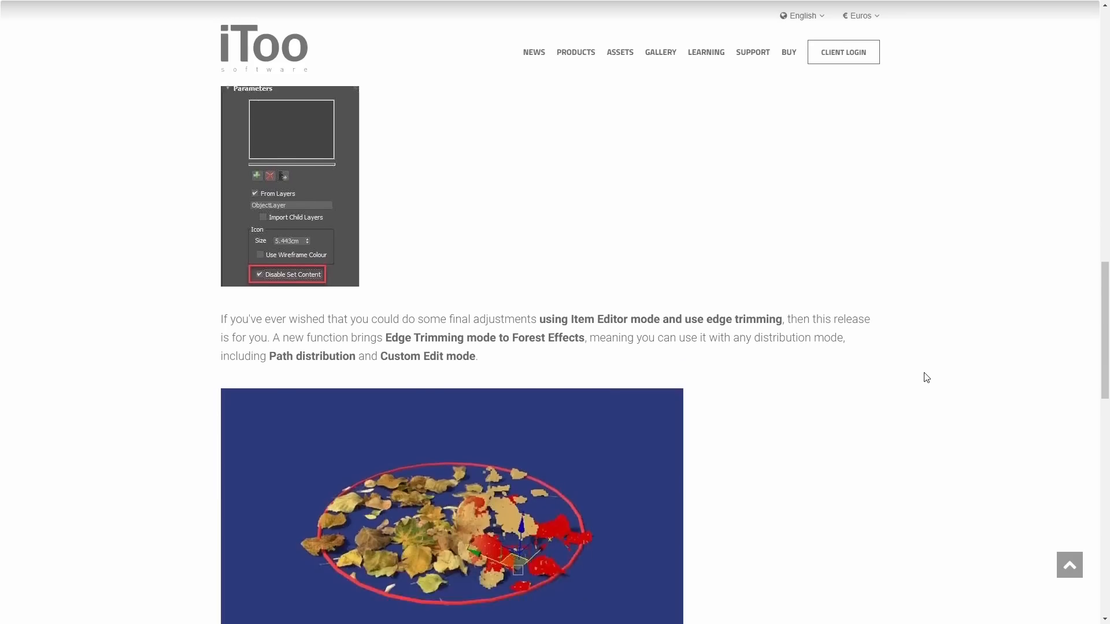
pyautogui.scroll(-3)
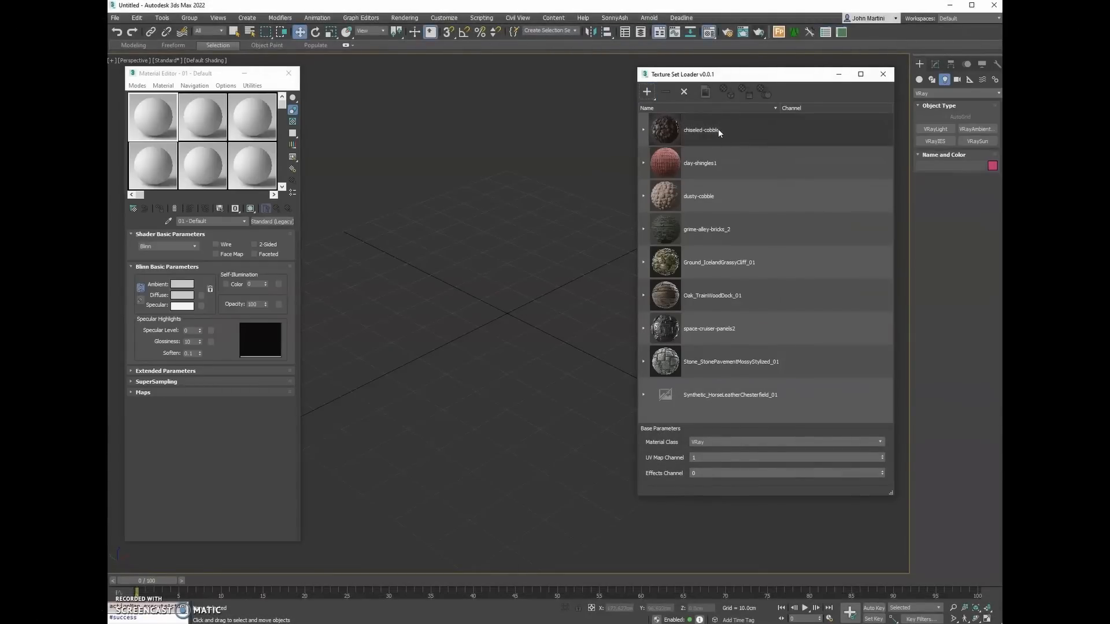
# Step: Inspect the texture maps of clay-shingles1 and Oak_TrainWoodDock_01 in the Texture Set Loader
pyautogui.click(700, 163)
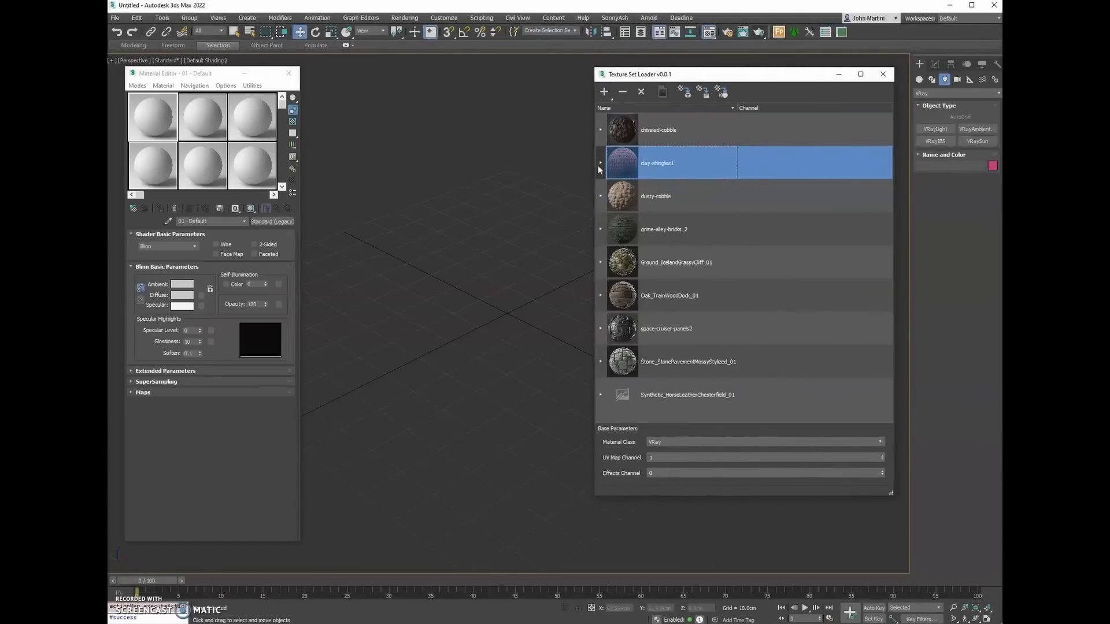
pyautogui.click(600, 163)
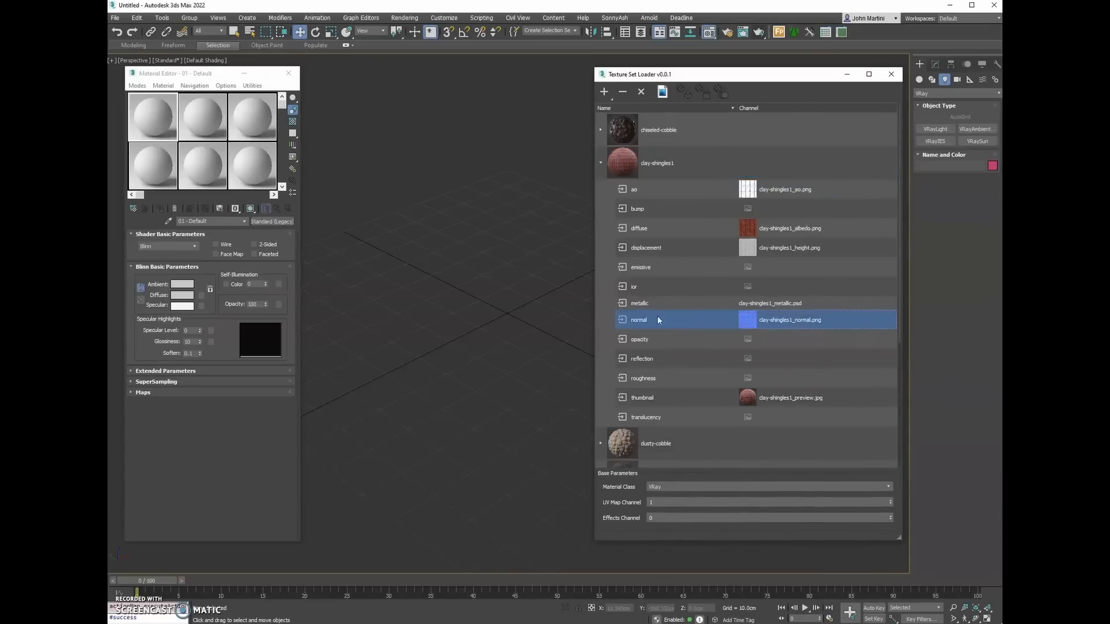
pyautogui.click(600, 163)
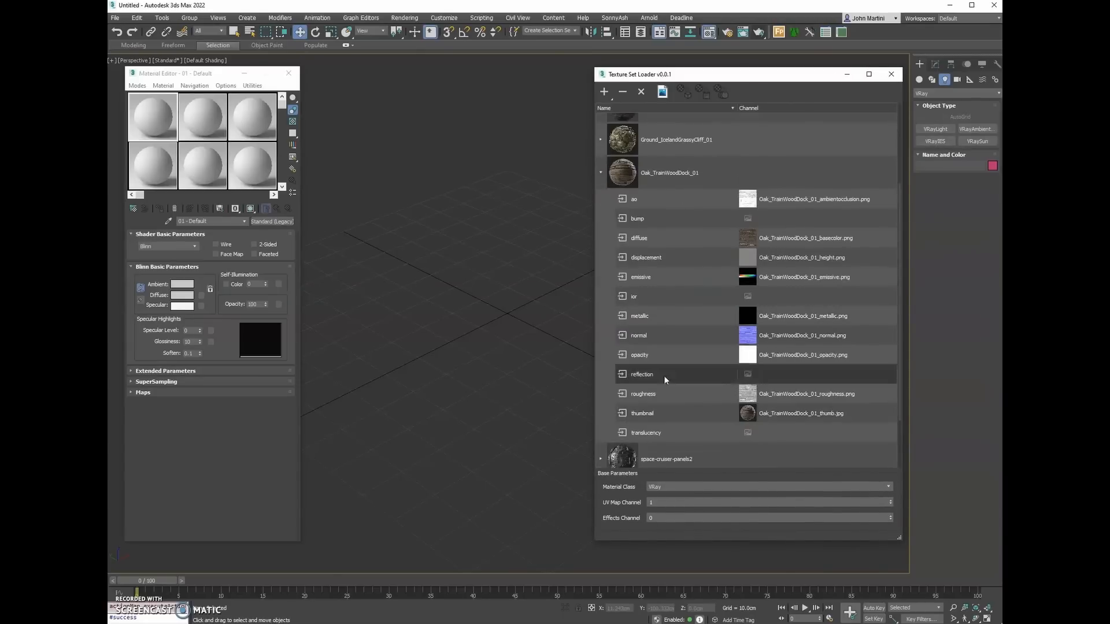
pyautogui.click(600, 172)
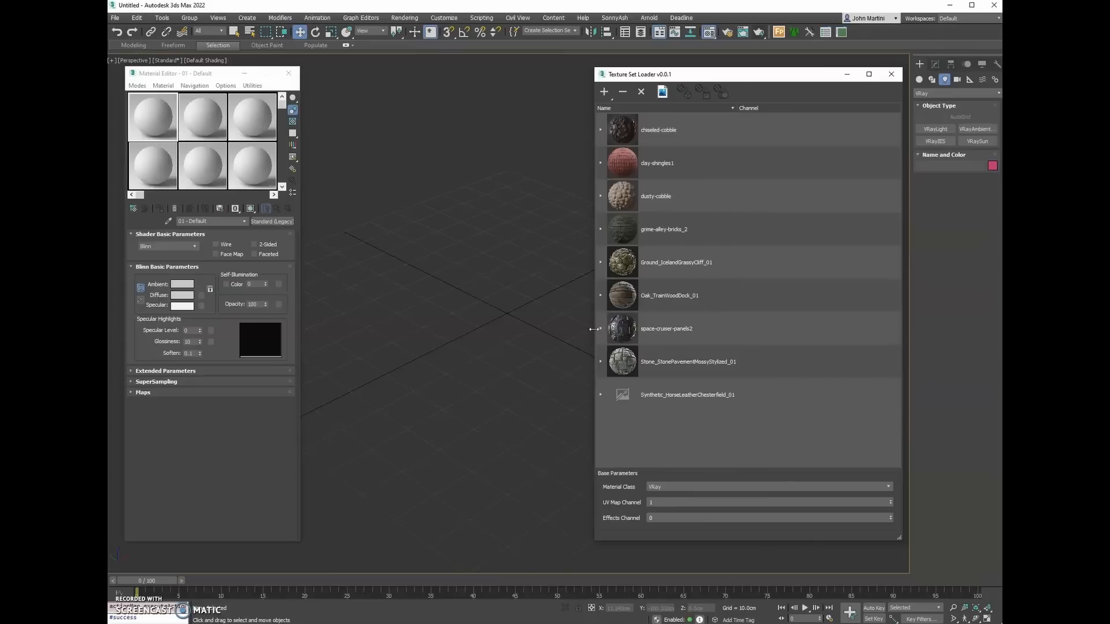
# Step: Create the clay-shingles1 material, assign it to the boxes and add it to the Material Editor
pyautogui.click(602, 328)
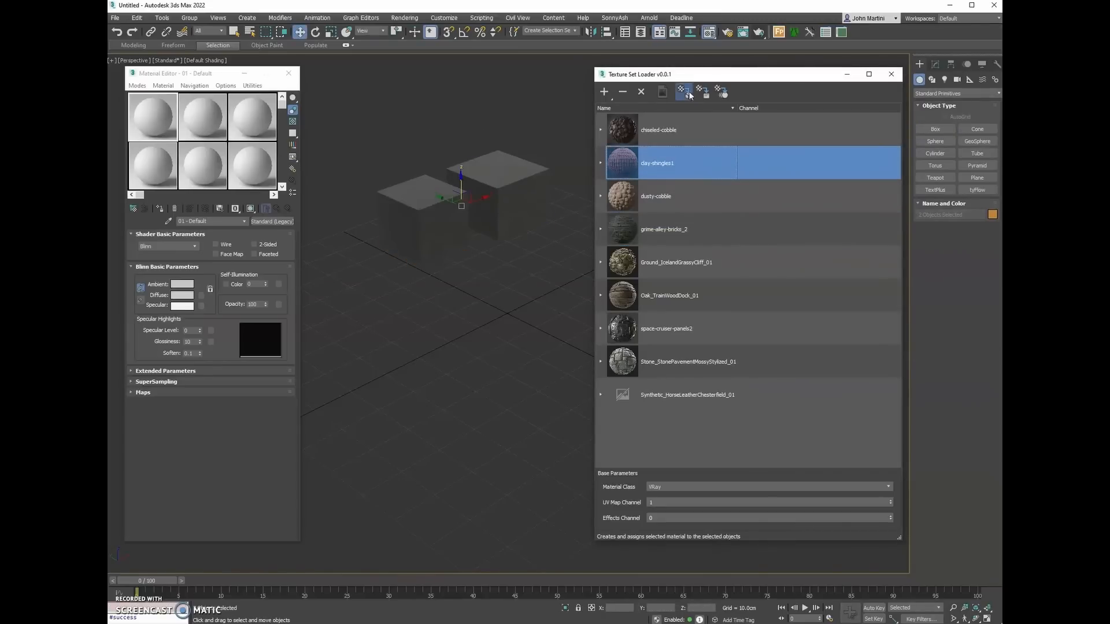
pyautogui.click(704, 93)
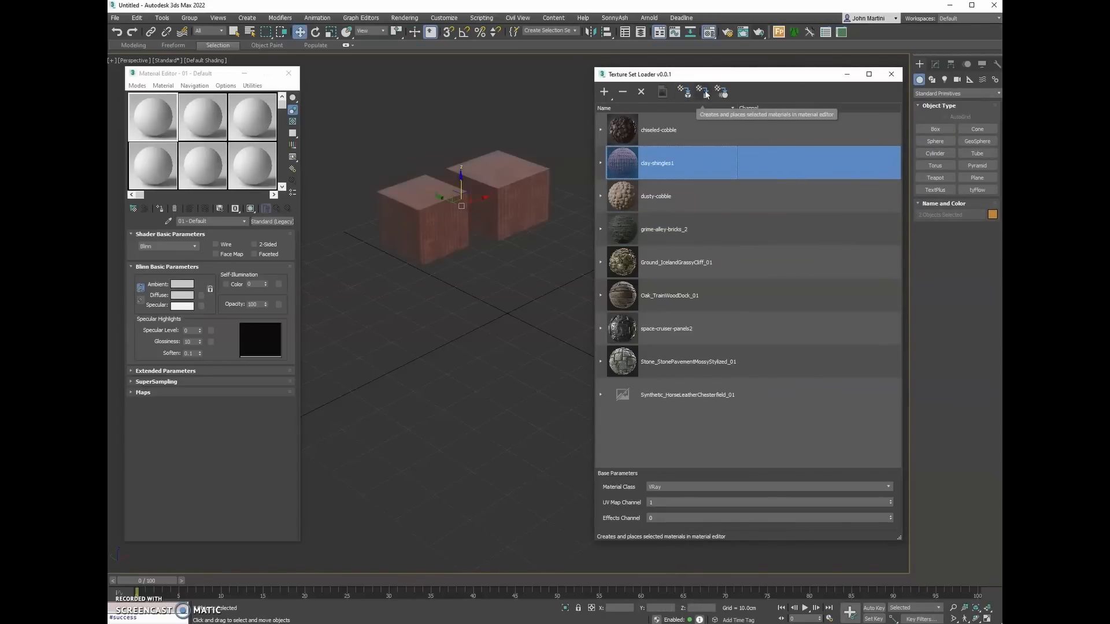
pyautogui.moveTo(703, 99)
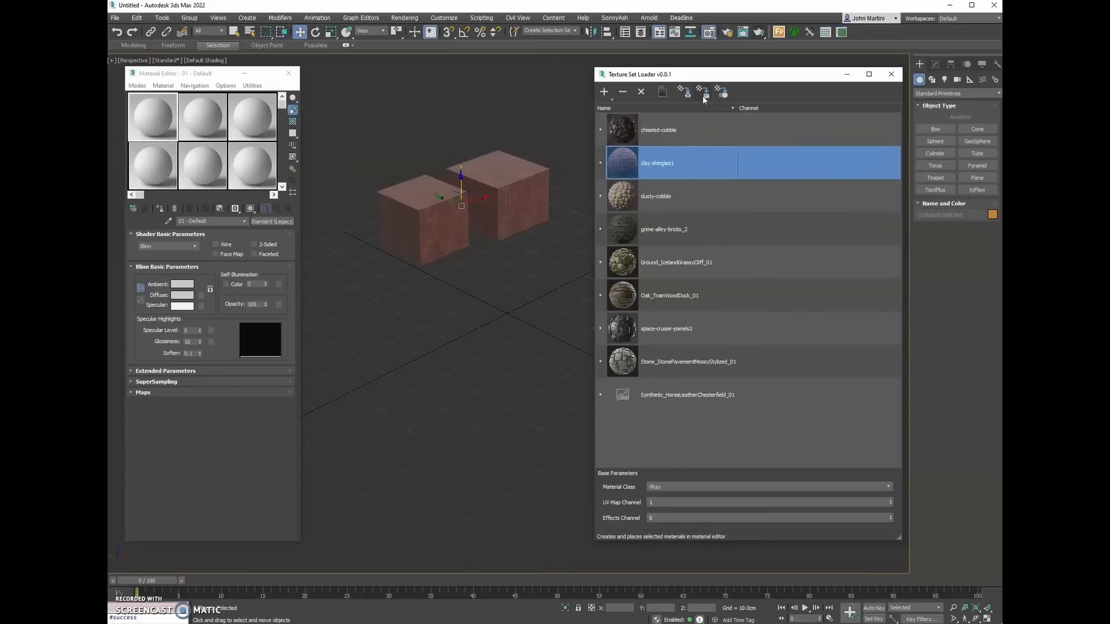
pyautogui.click(252, 85)
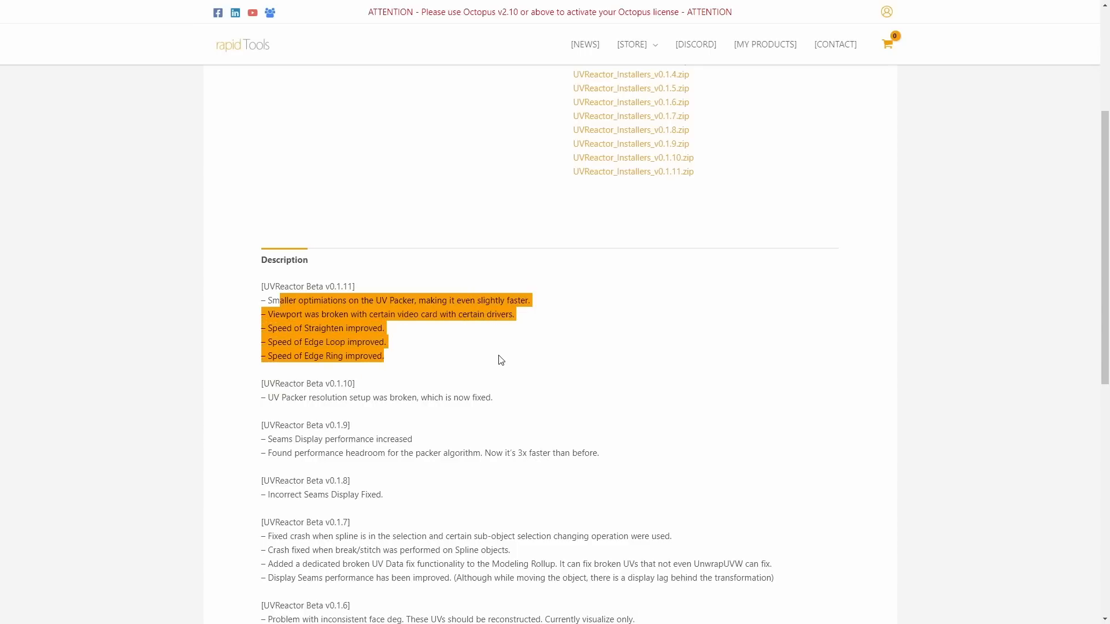
# Step: View the UVReactor download page and its v0.1.11 beta changelog
pyautogui.click(498, 359)
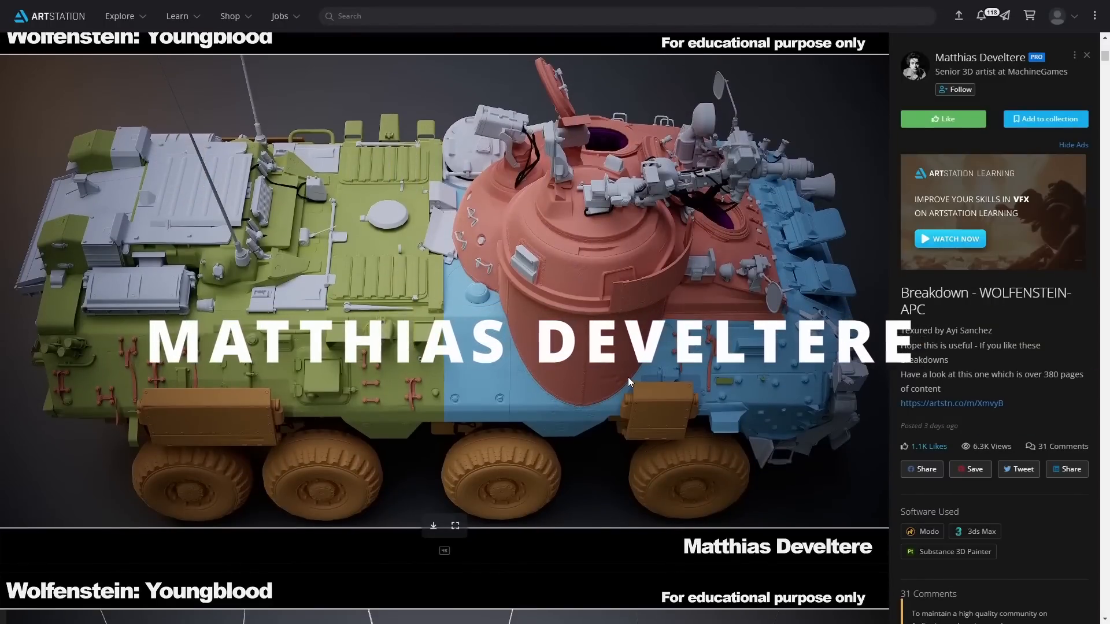
# Step: Scroll through the Wolfenstein-APC breakdown renders down to the comments section
pyautogui.scroll(-3)
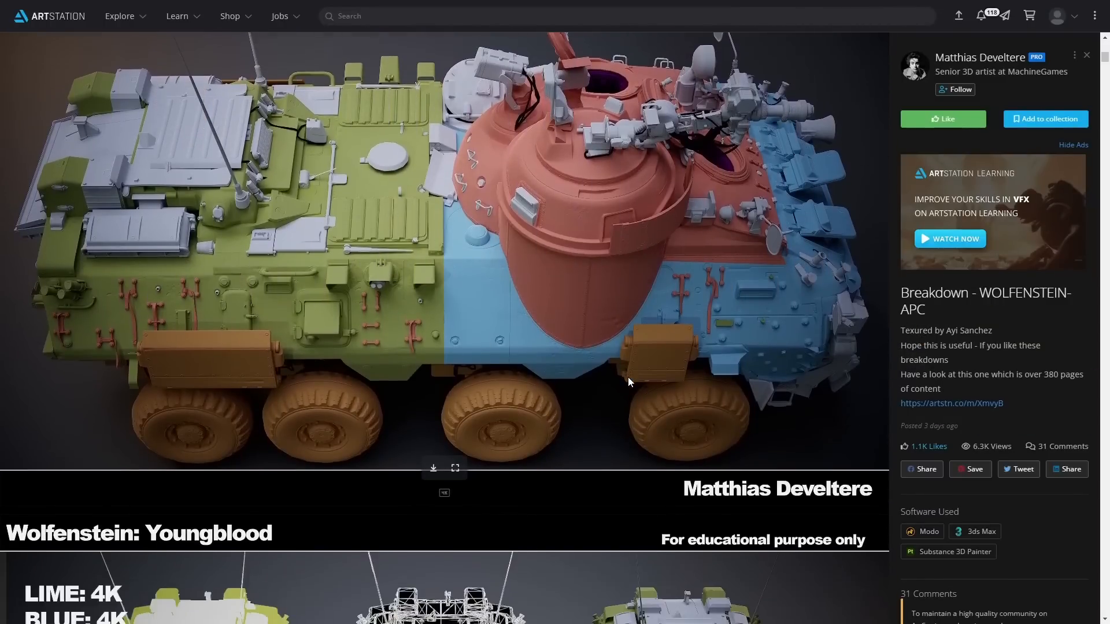
pyautogui.scroll(-3)
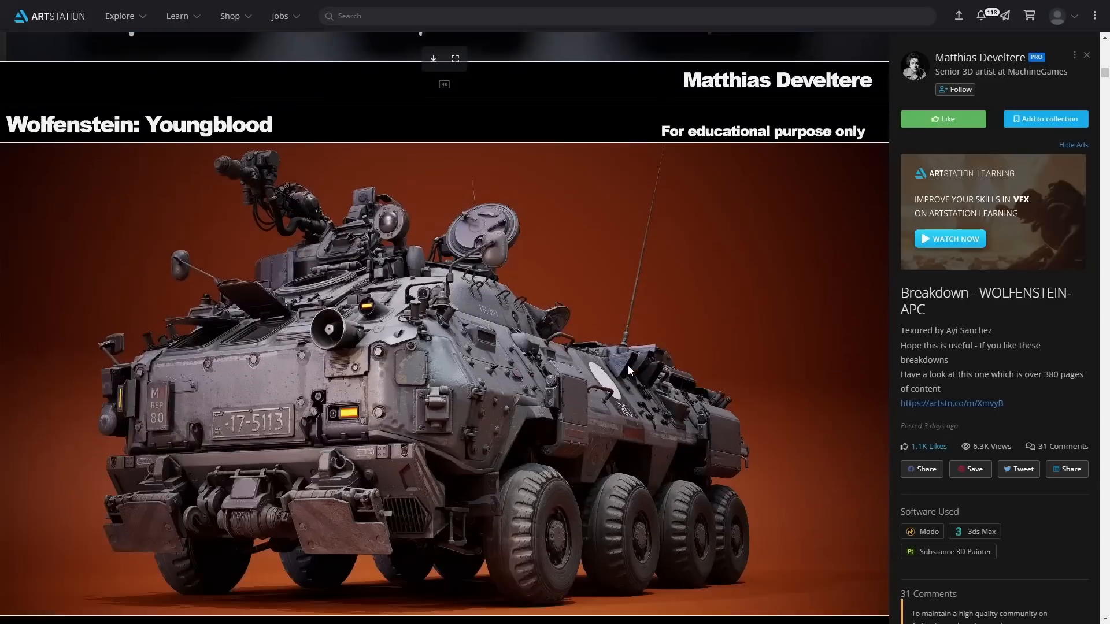
pyautogui.scroll(-3)
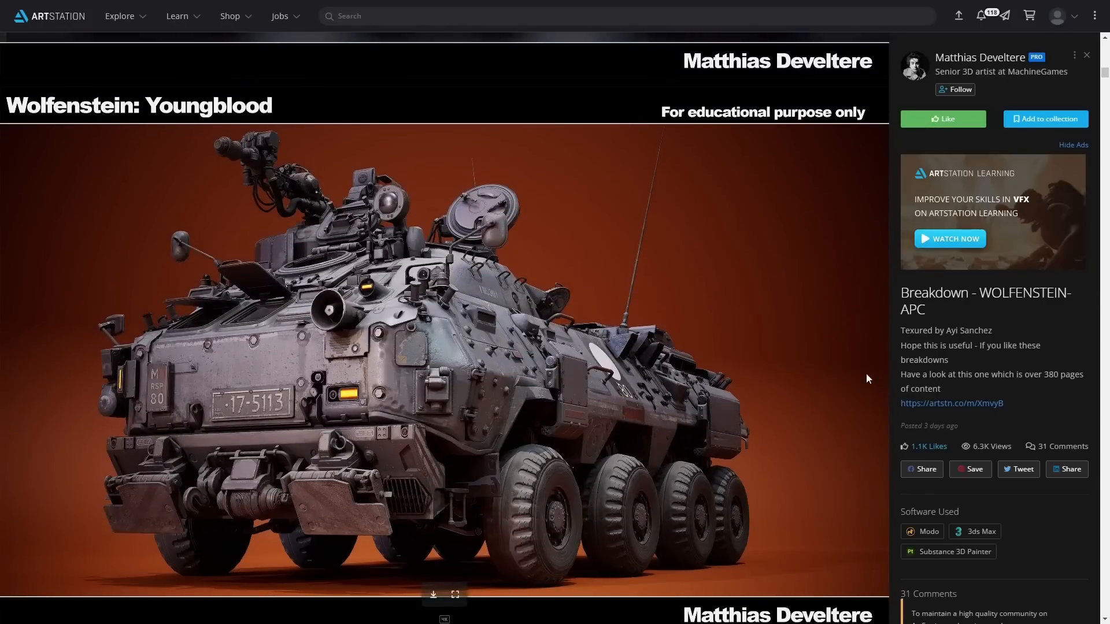
pyautogui.scroll(-3)
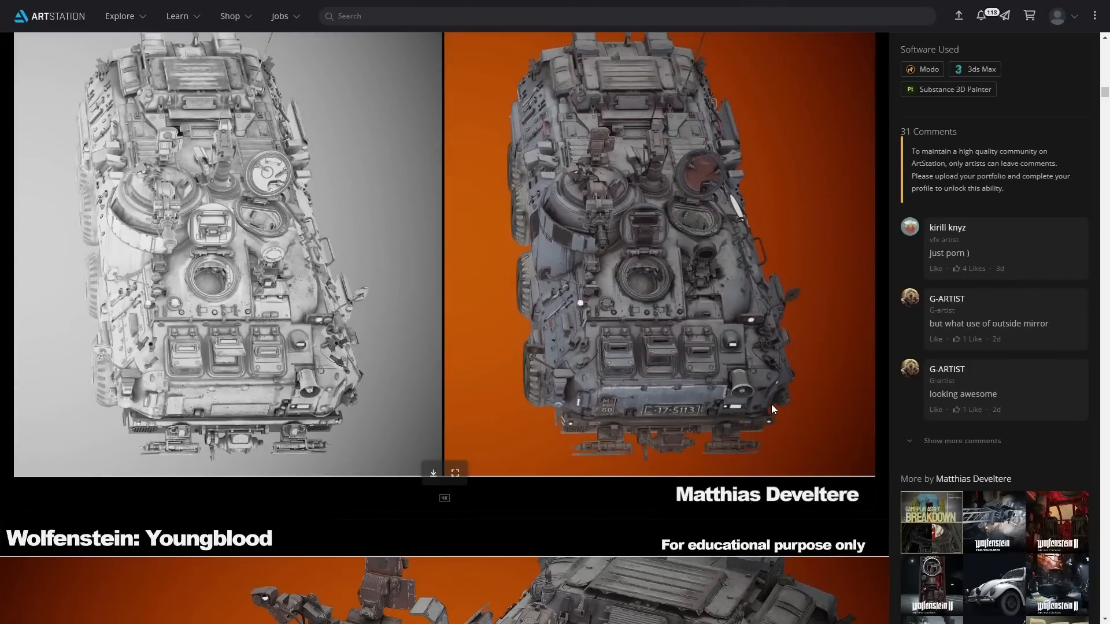
pyautogui.scroll(-3)
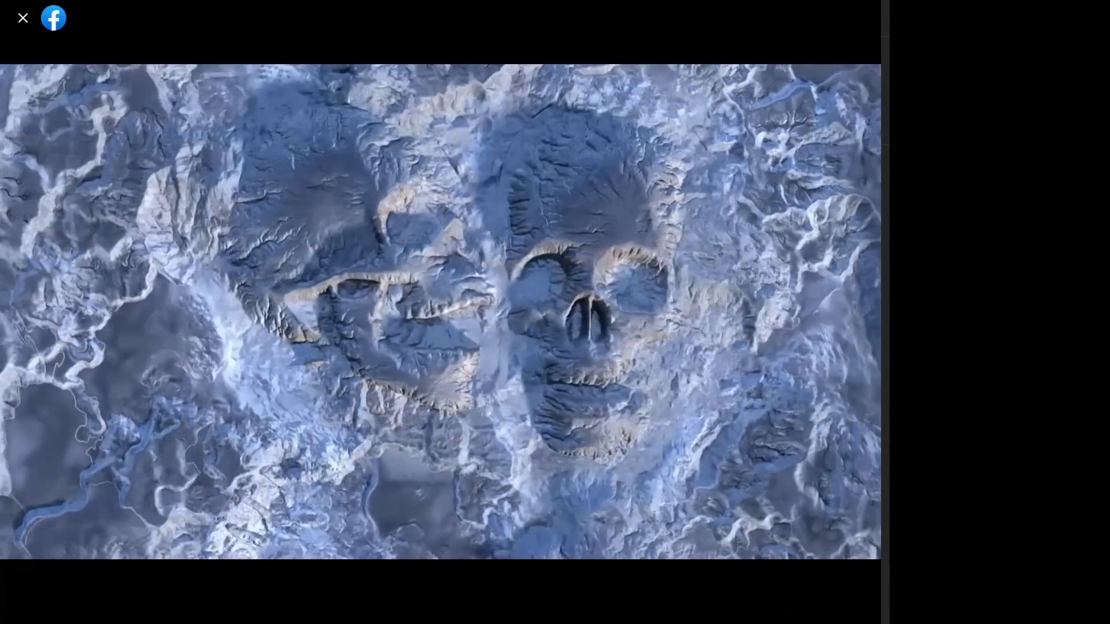
# Step: Advance through the posted landscape renders to the desert crater terrain video
pyautogui.click(856, 312)
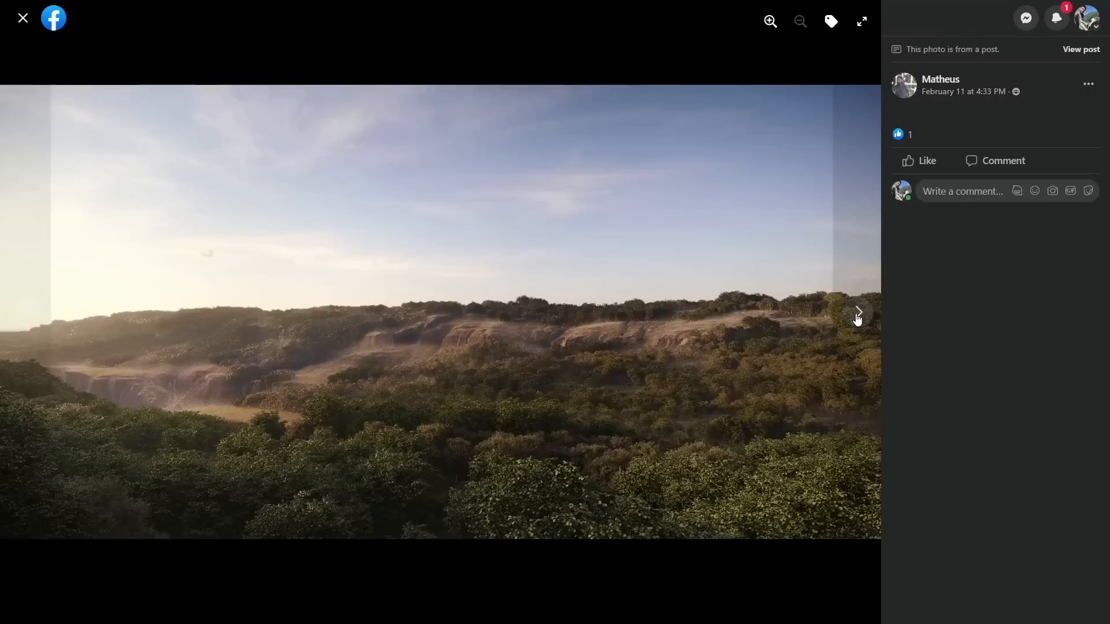
pyautogui.click(855, 311)
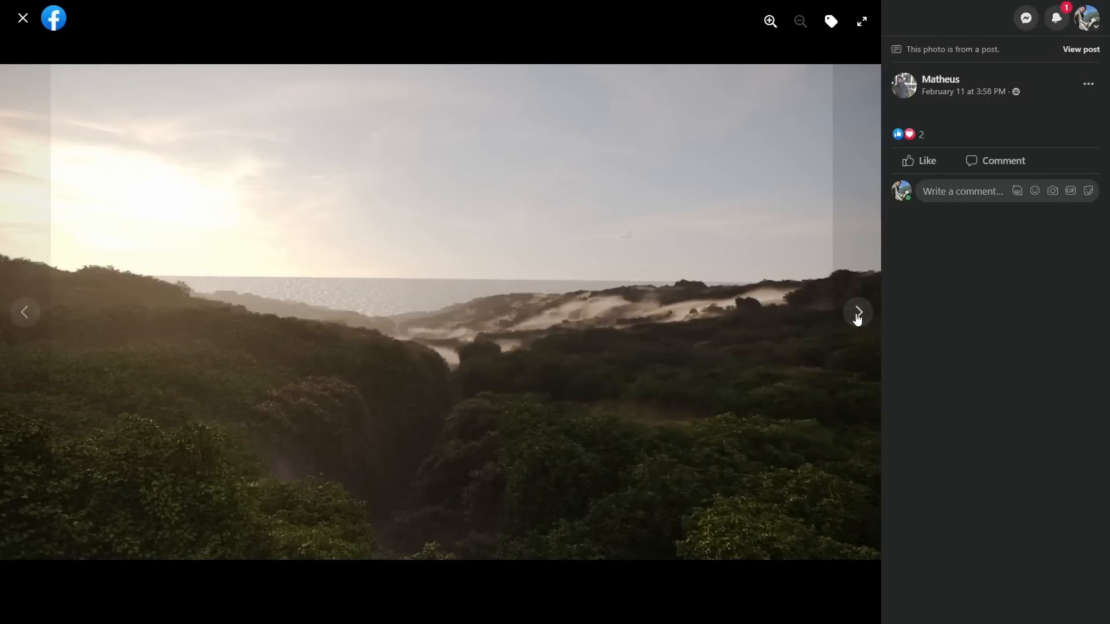
pyautogui.click(857, 312)
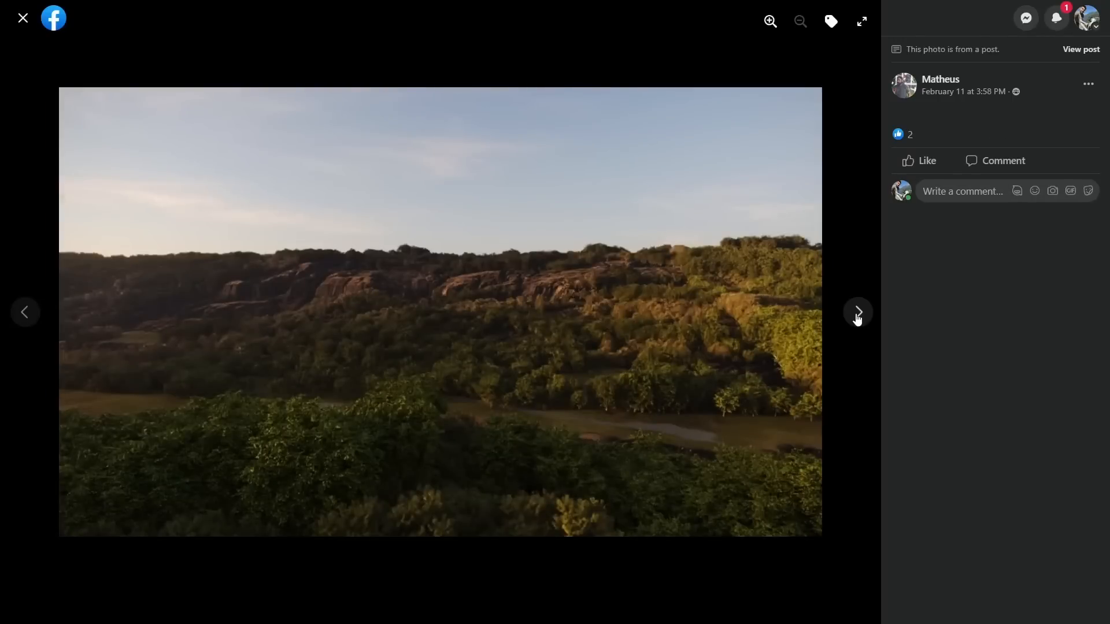
pyautogui.click(856, 310)
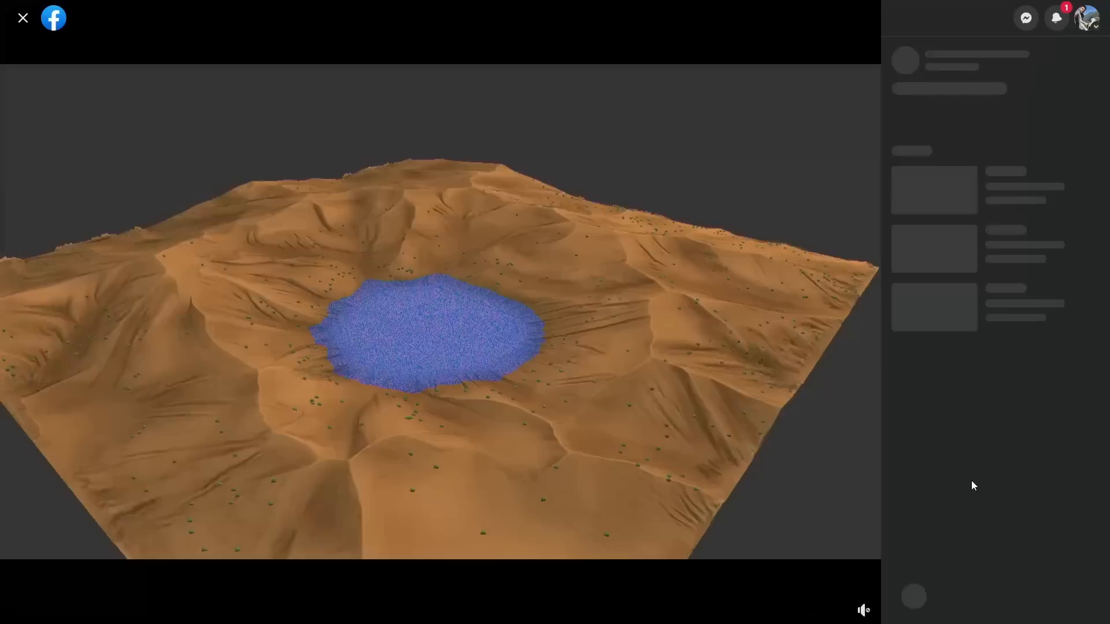